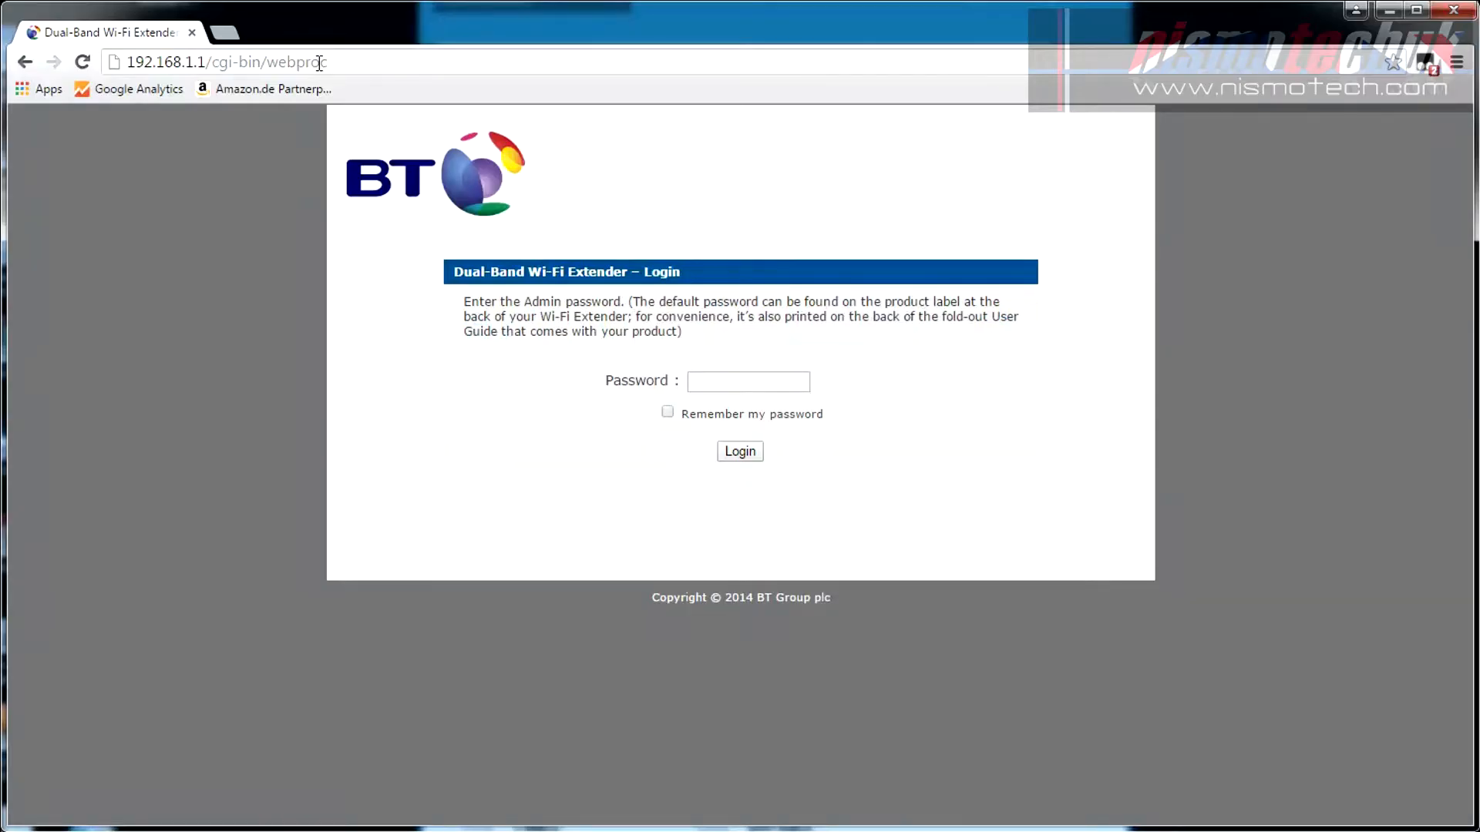
Enter the admin password from the product label and log in to the extender
{"action": "left_click", "coordinate": [227, 61]}
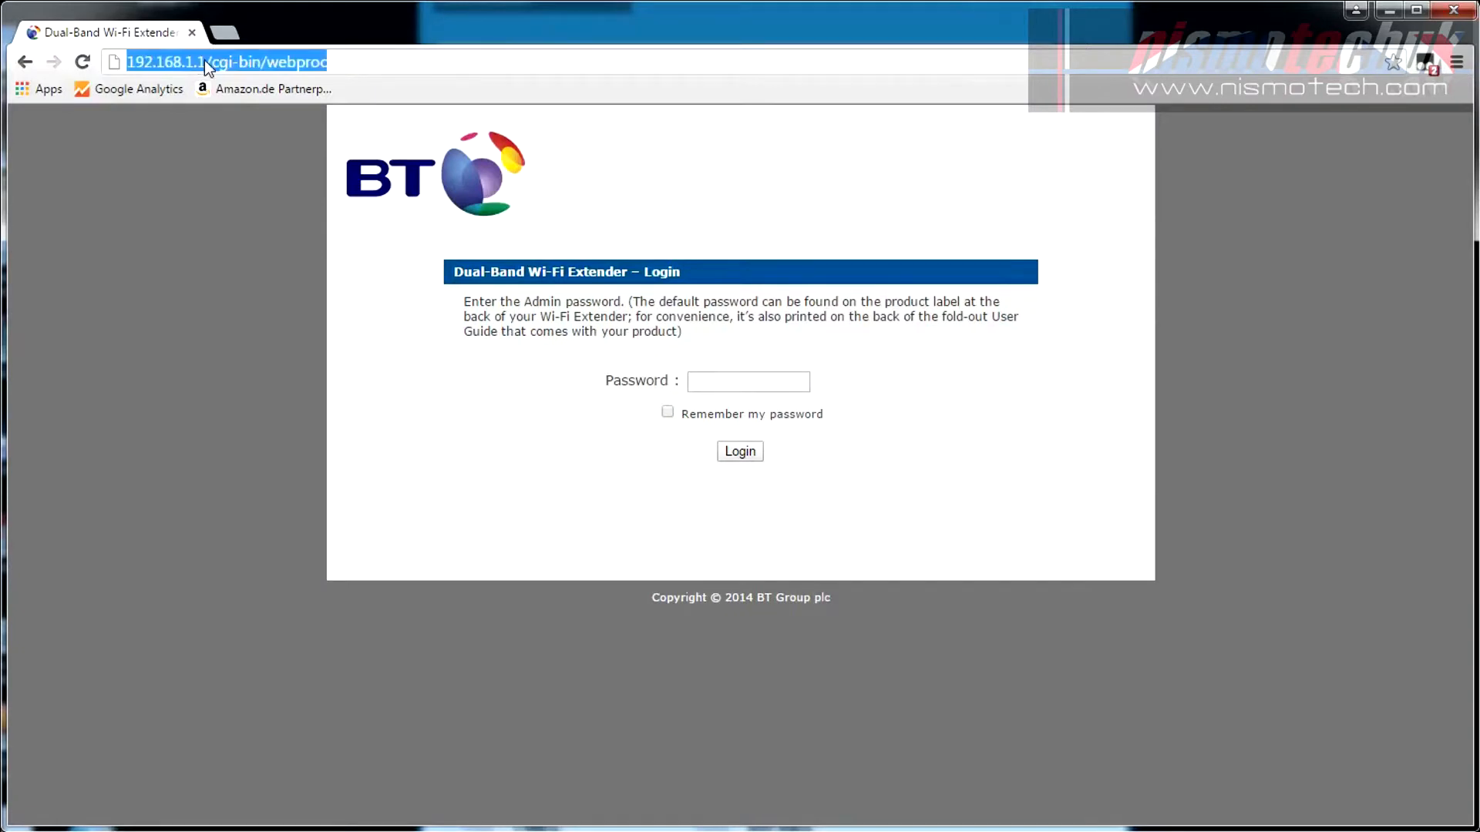
{"action": "mouse_move", "coordinate": [211, 74]}
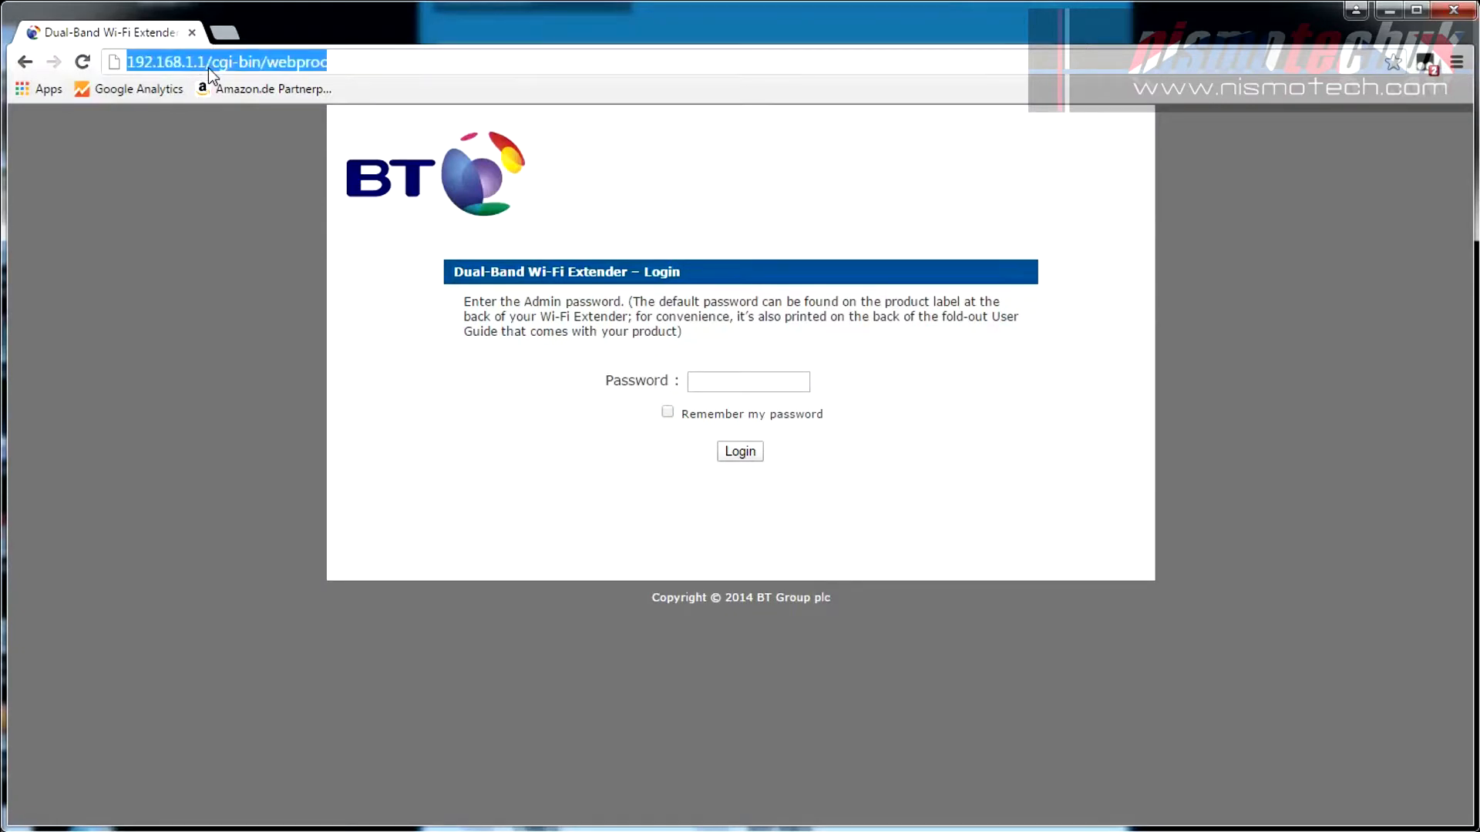
{"action": "mouse_move", "coordinate": [606, 211]}
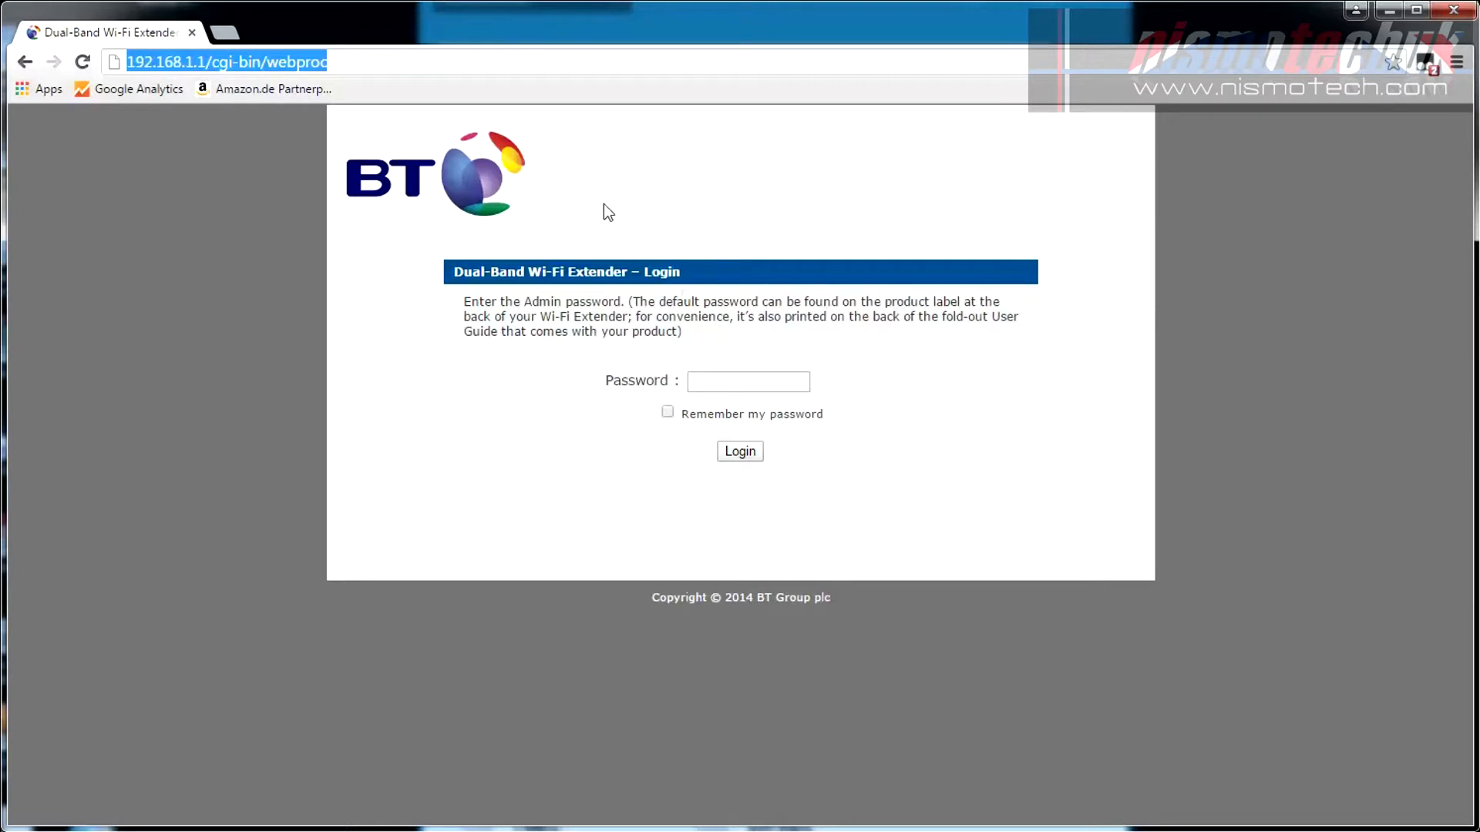
{"action": "left_click", "coordinate": [746, 381]}
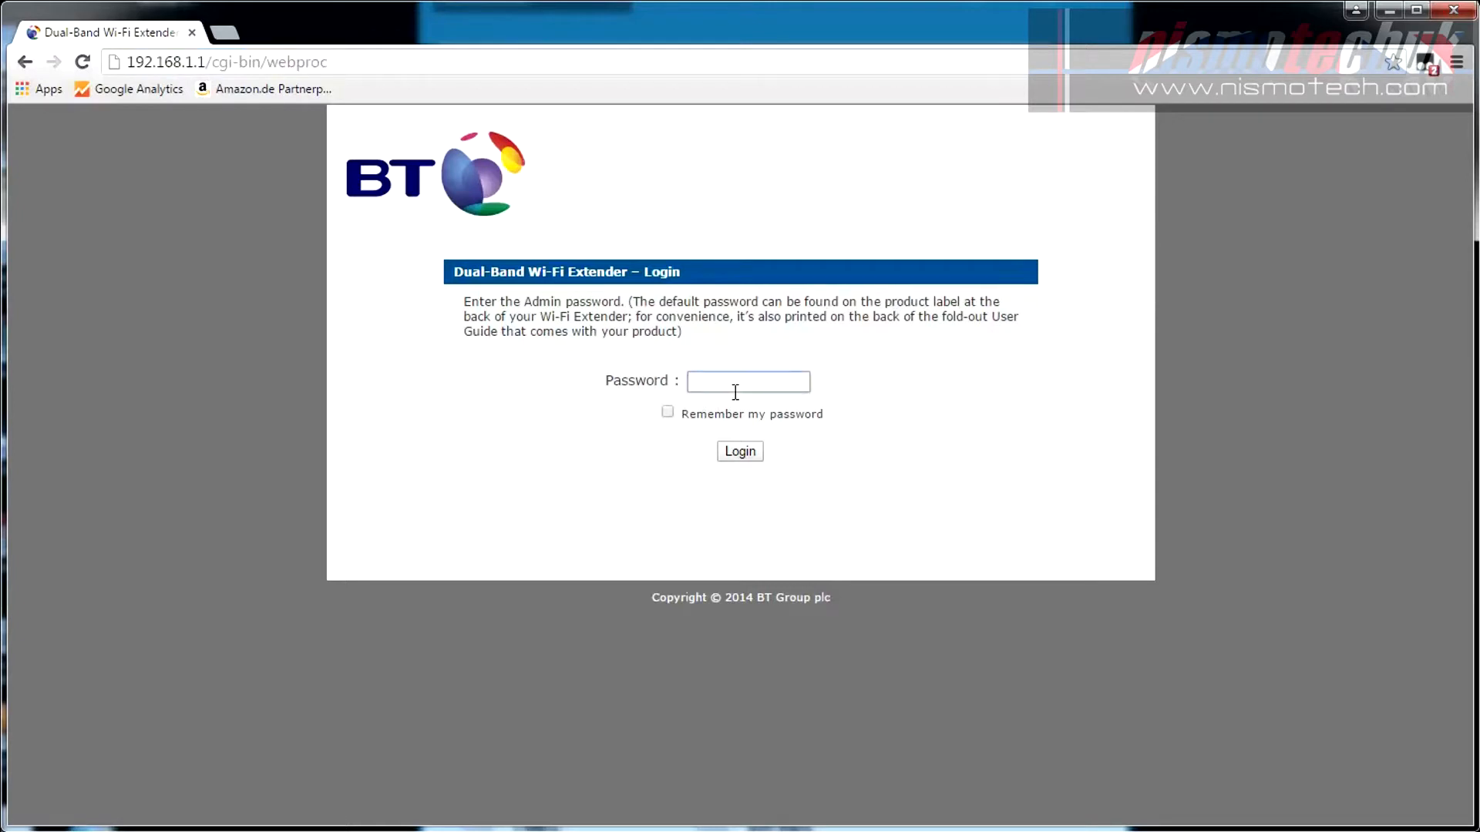
{"action": "mouse_move", "coordinate": [698, 310]}
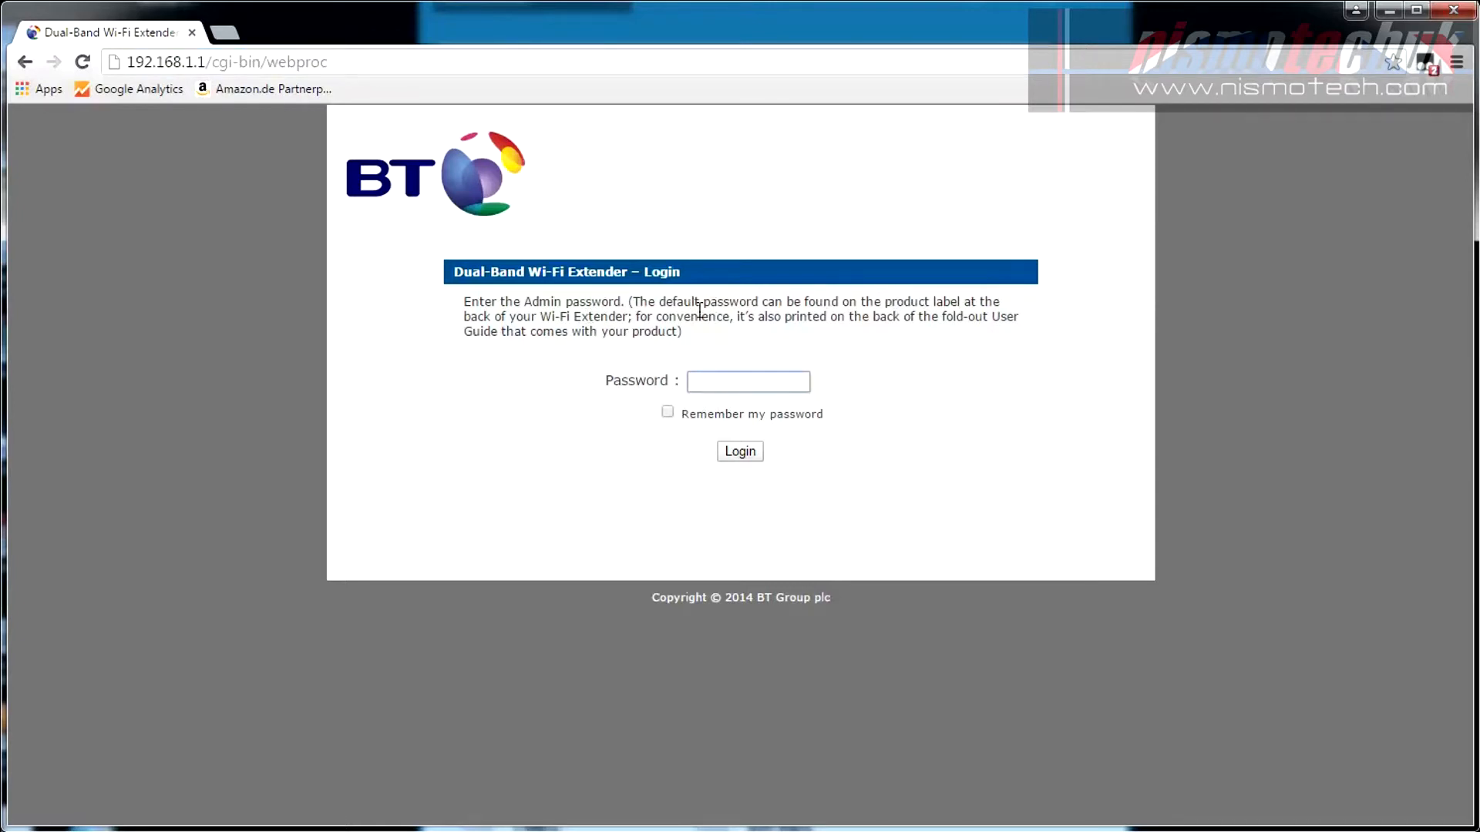
{"action": "mouse_move", "coordinate": [892, 312]}
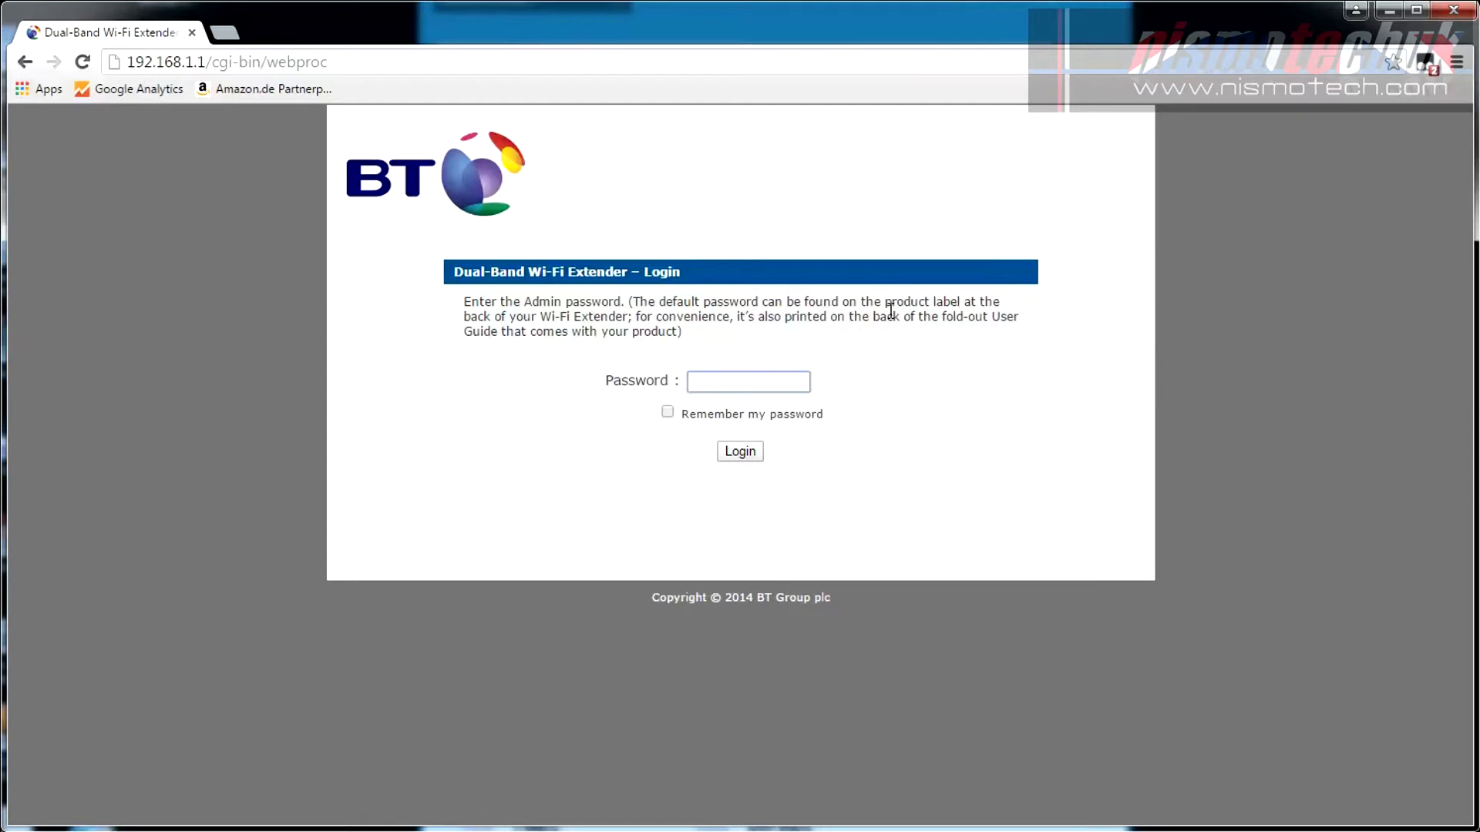
{"action": "left_click", "coordinate": [748, 381]}
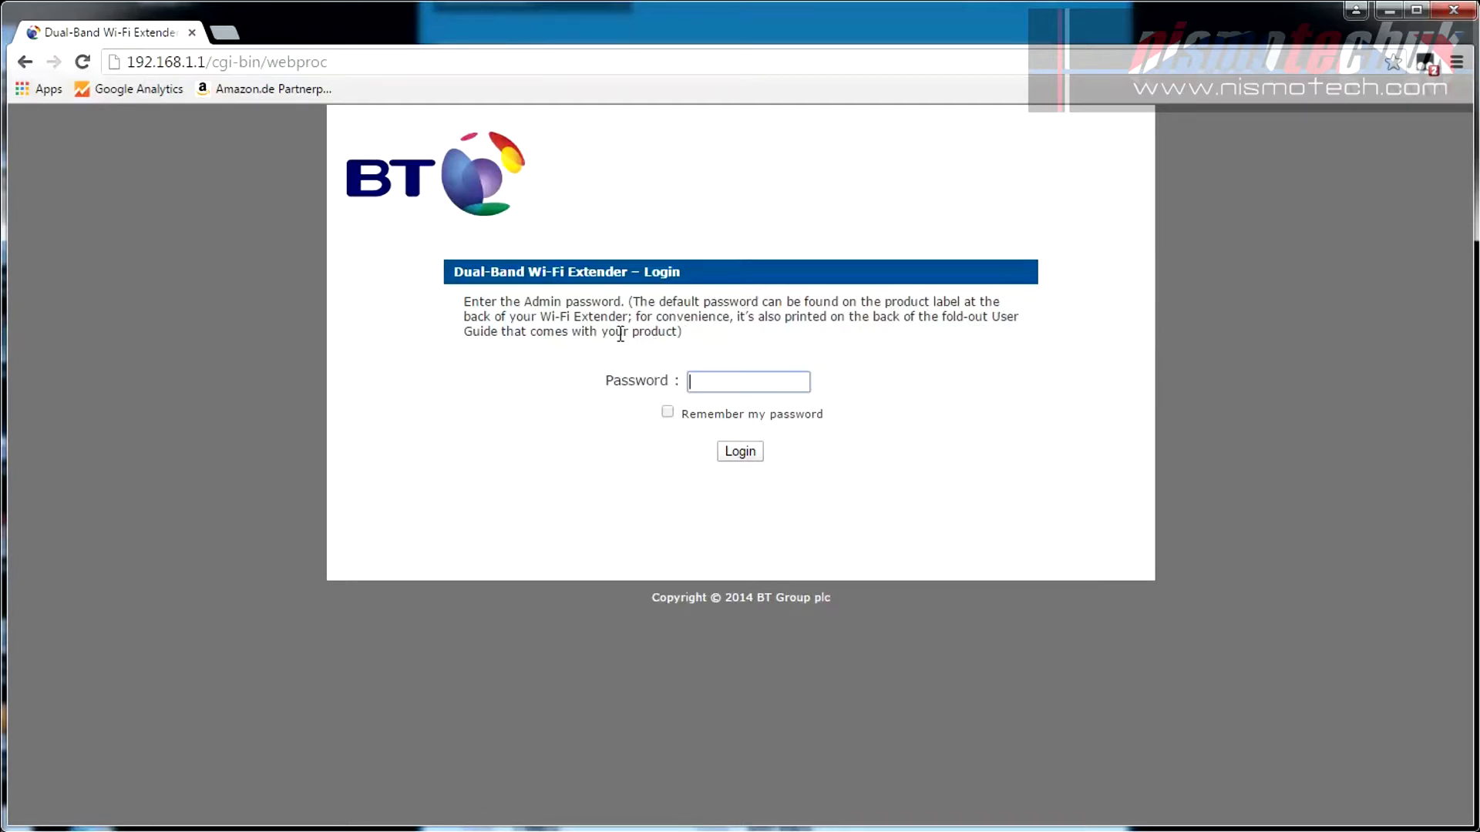
{"action": "mouse_move", "coordinate": [916, 338]}
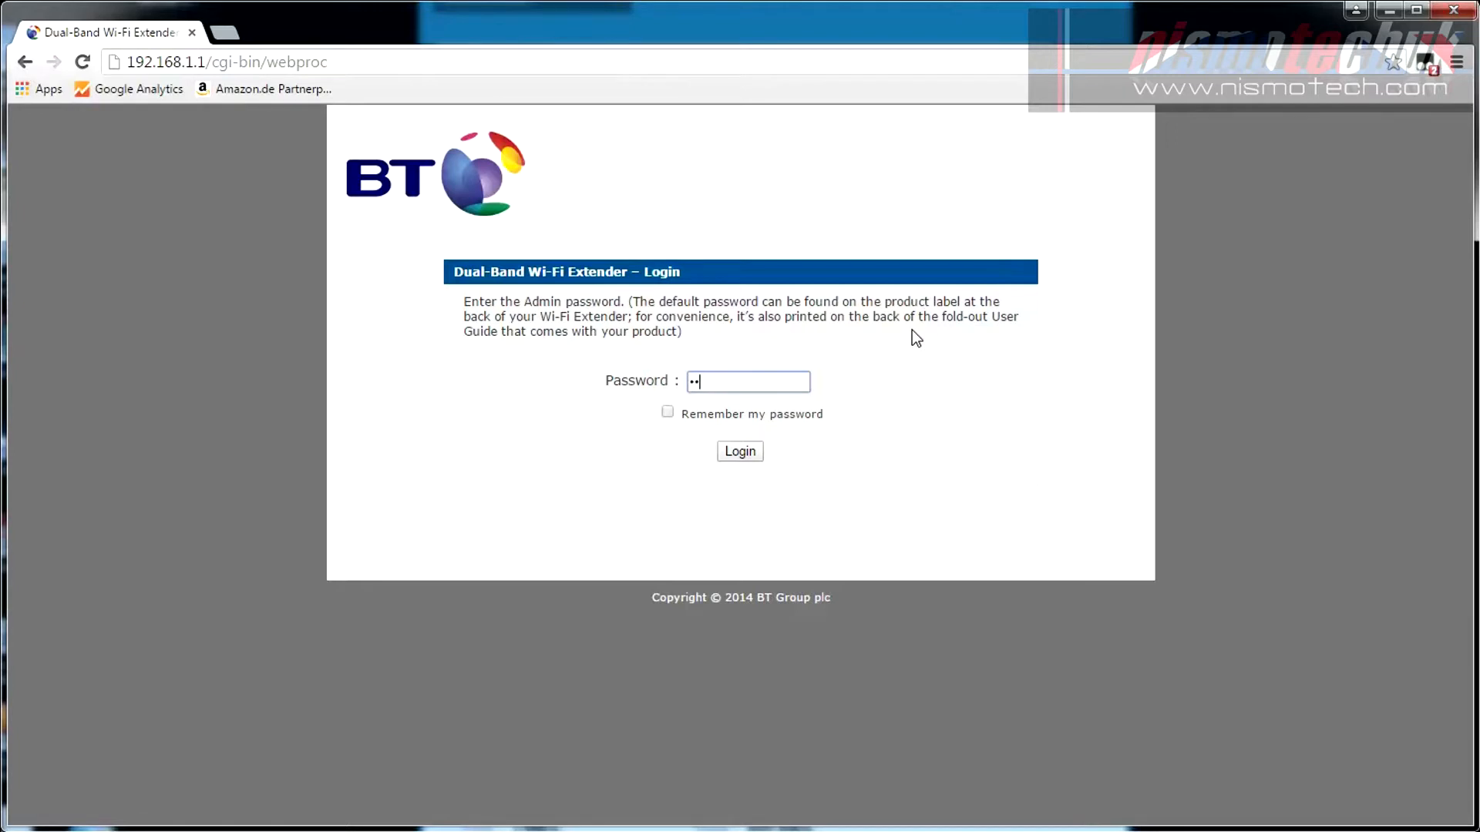
{"action": "type", "text": "•"}
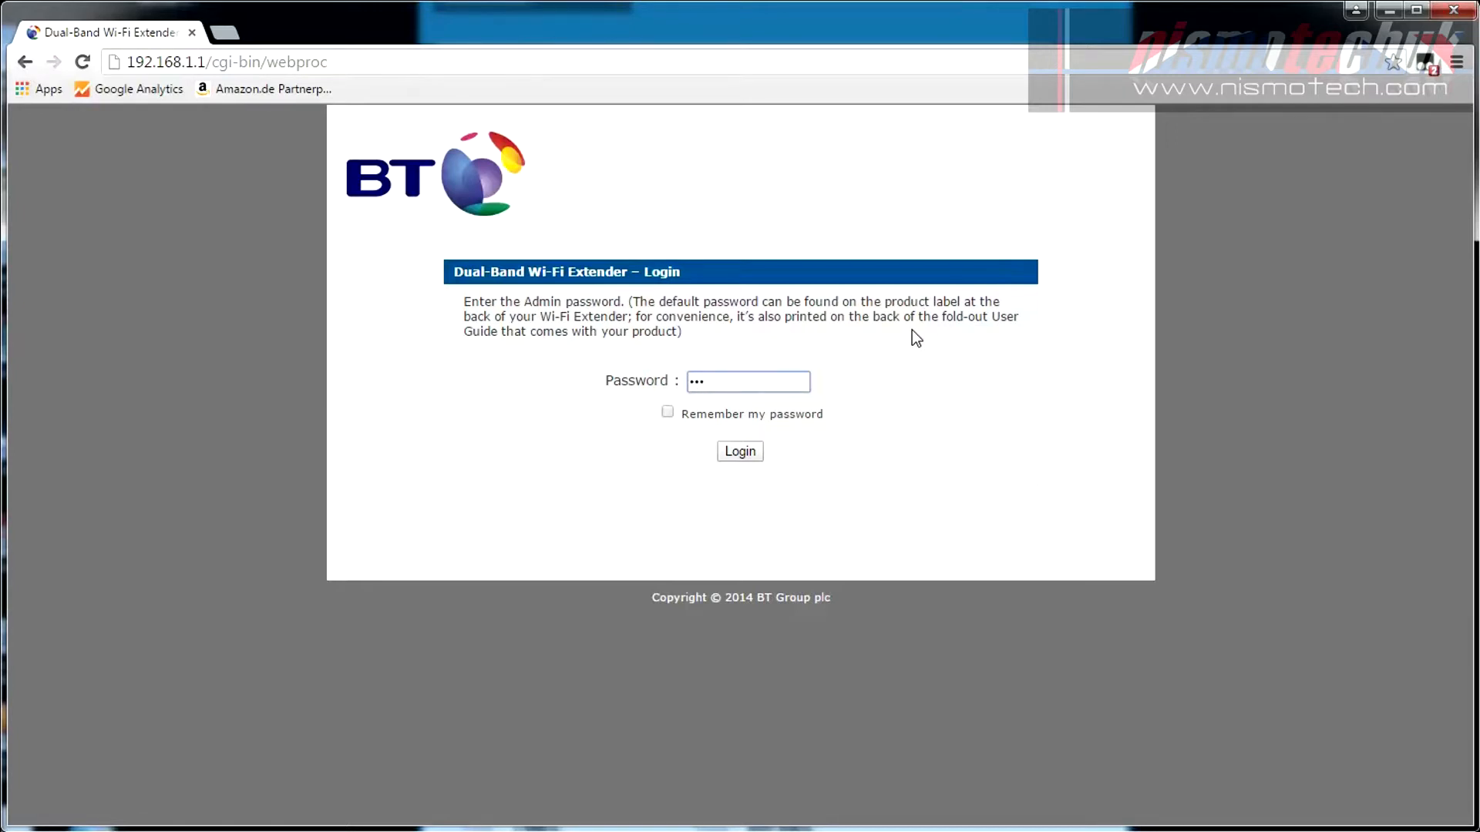
{"action": "type", "text": "password"}
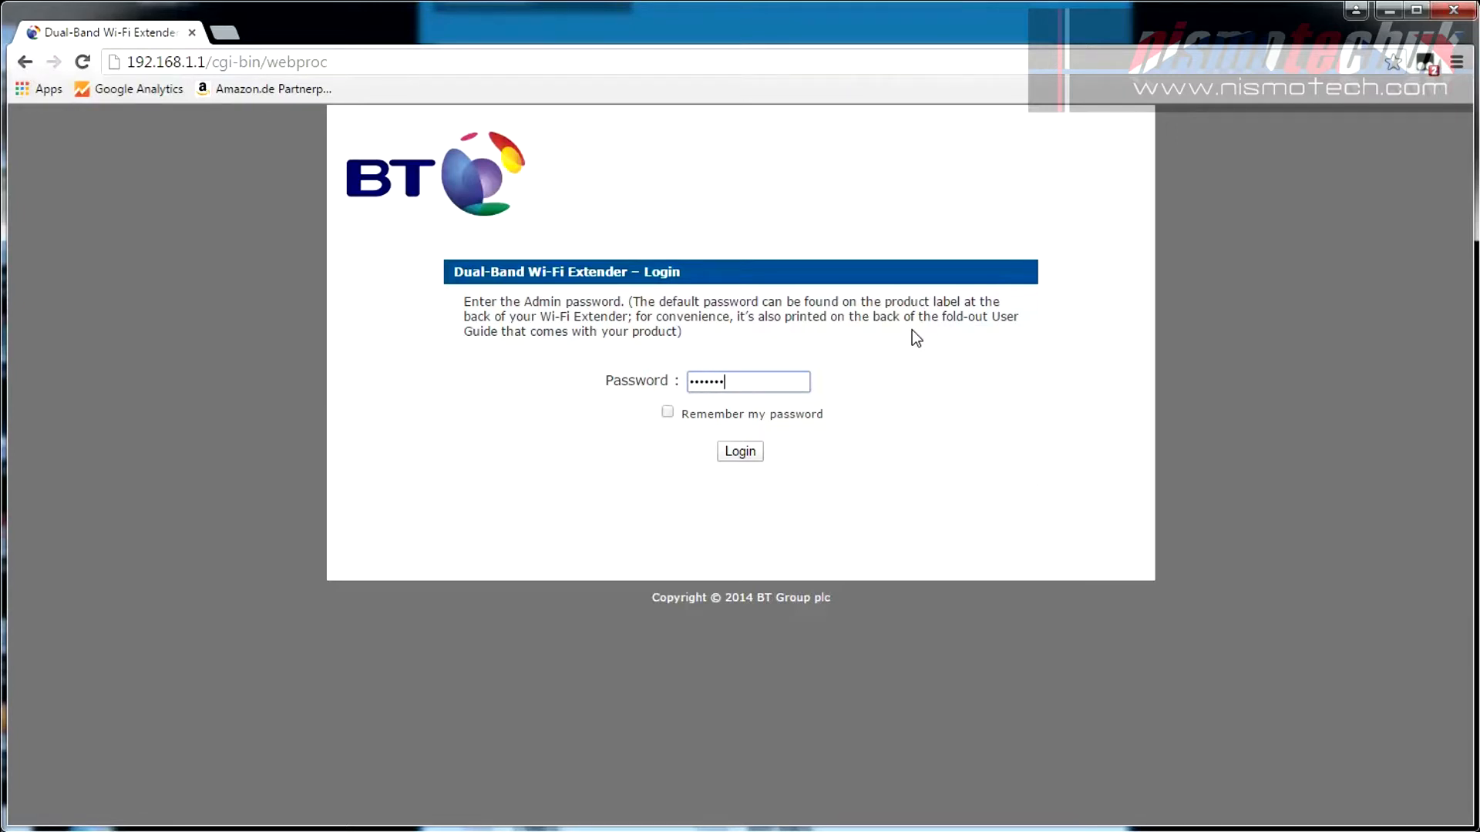
{"action": "left_click", "coordinate": [740, 452]}
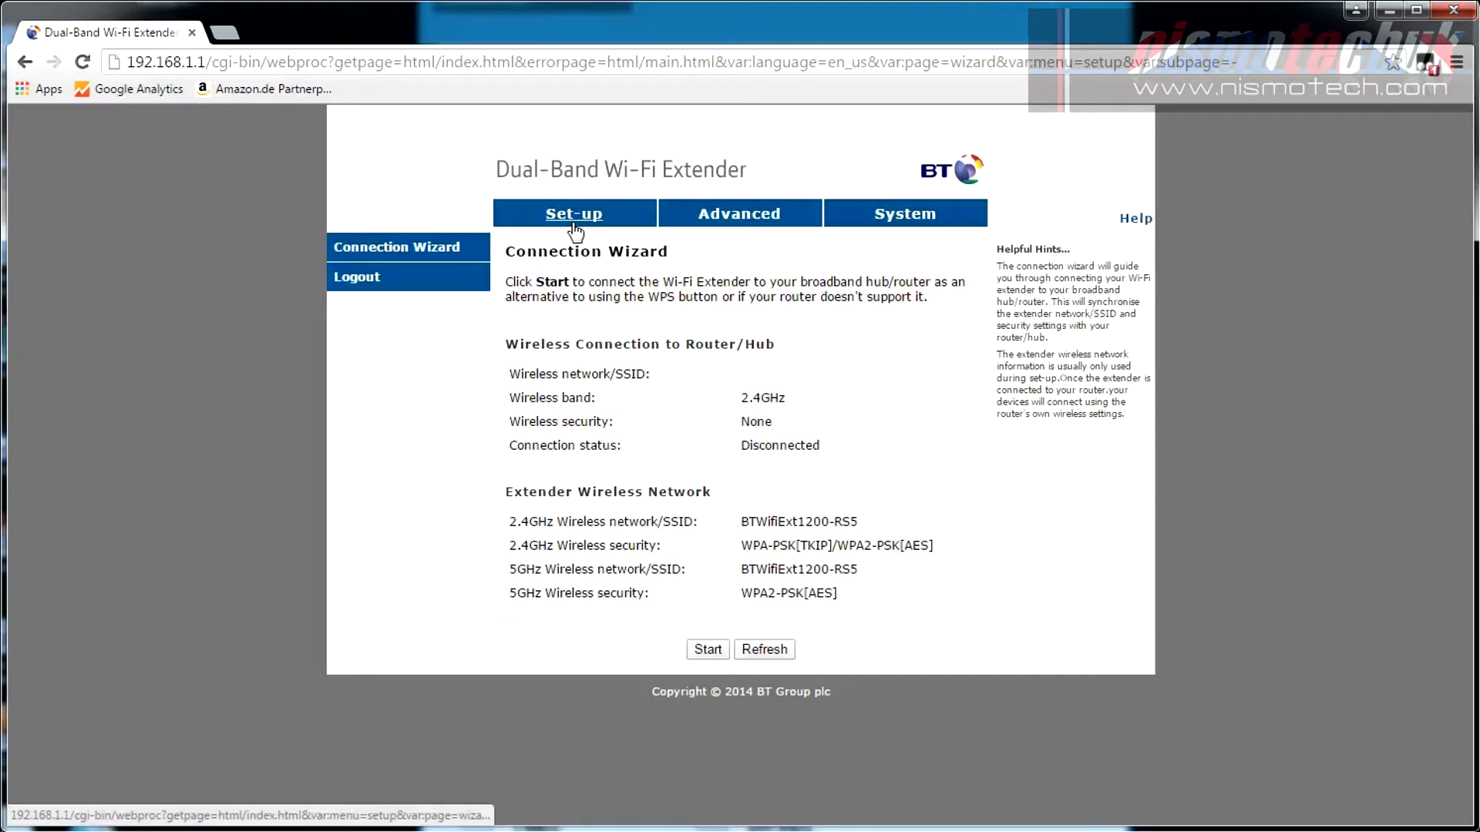
Move from the Connection Wizard page to the Advanced Connection to Hub/Router page
{"action": "left_click", "coordinate": [573, 213]}
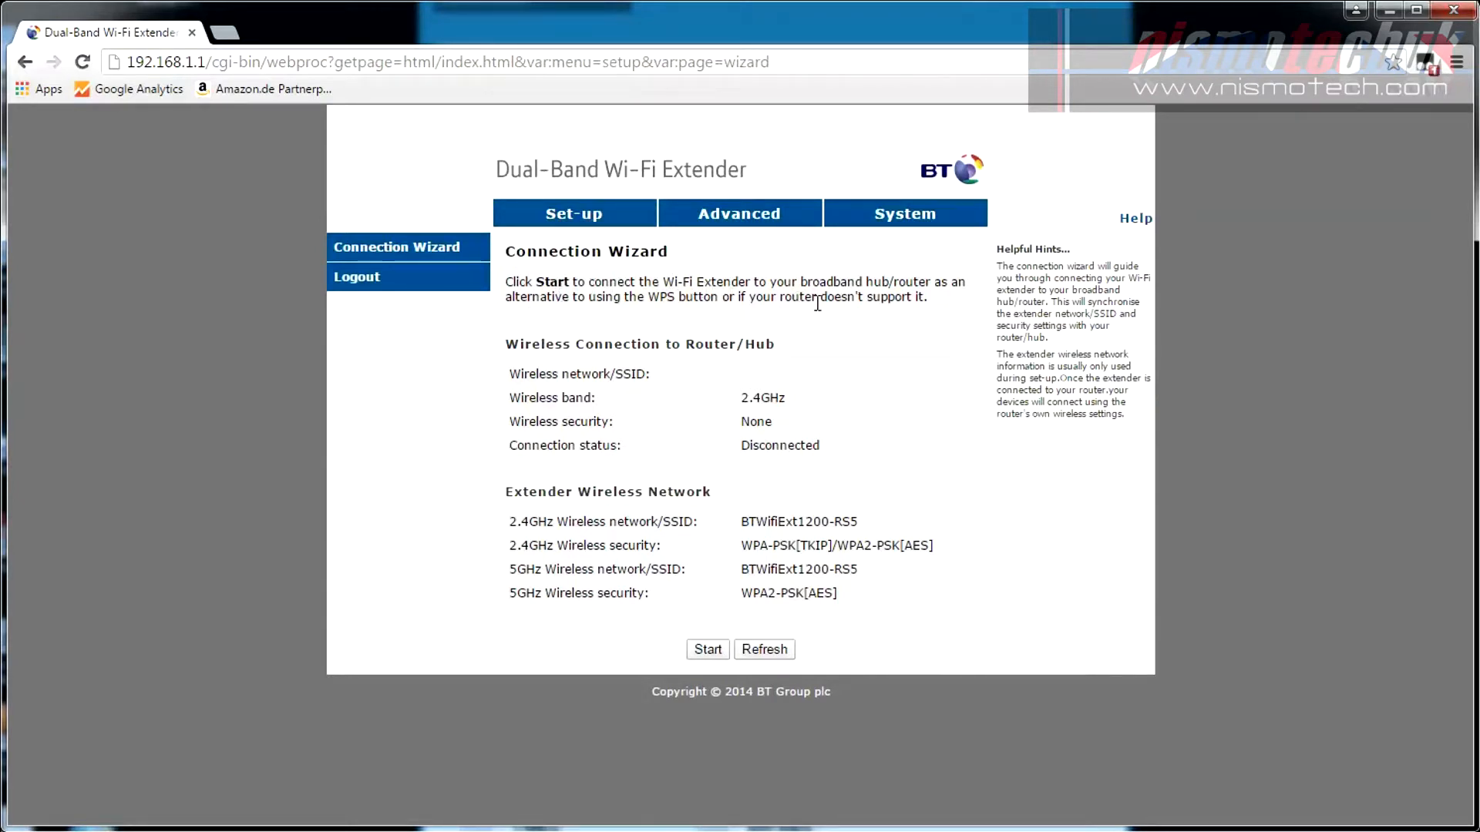
{"action": "mouse_move", "coordinate": [646, 321]}
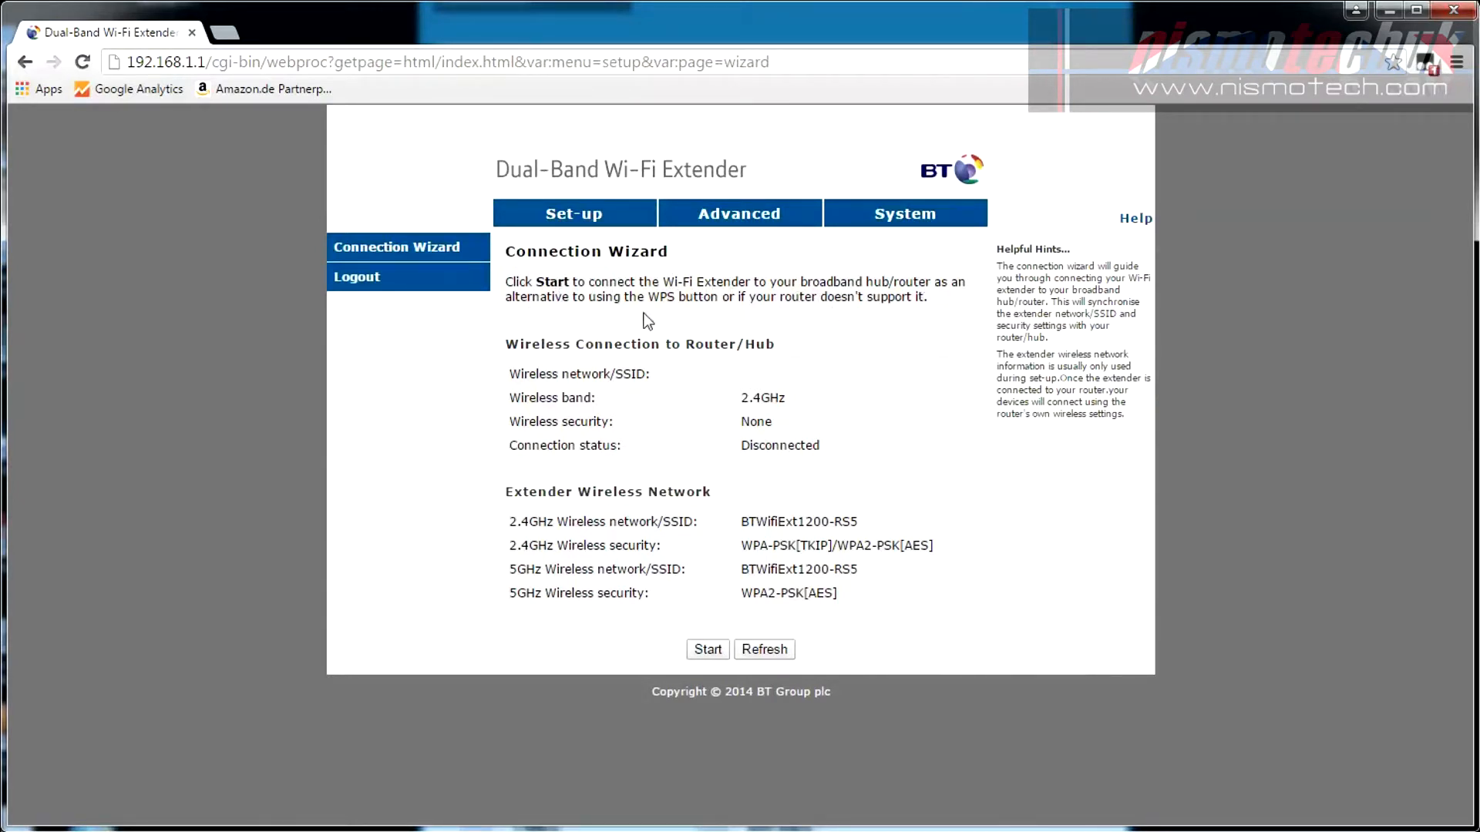
{"action": "mouse_move", "coordinate": [713, 320]}
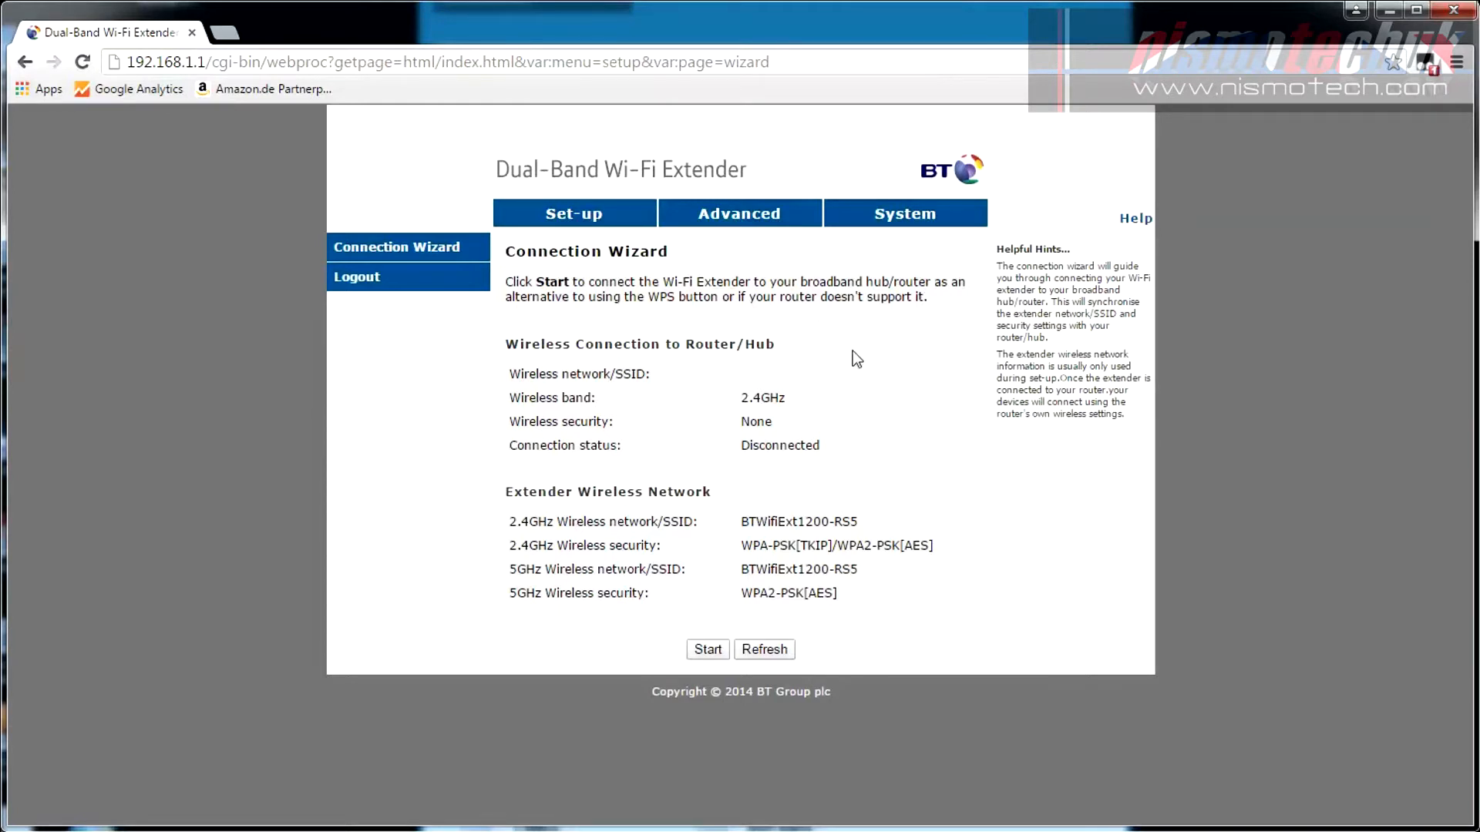
{"action": "mouse_move", "coordinate": [801, 404]}
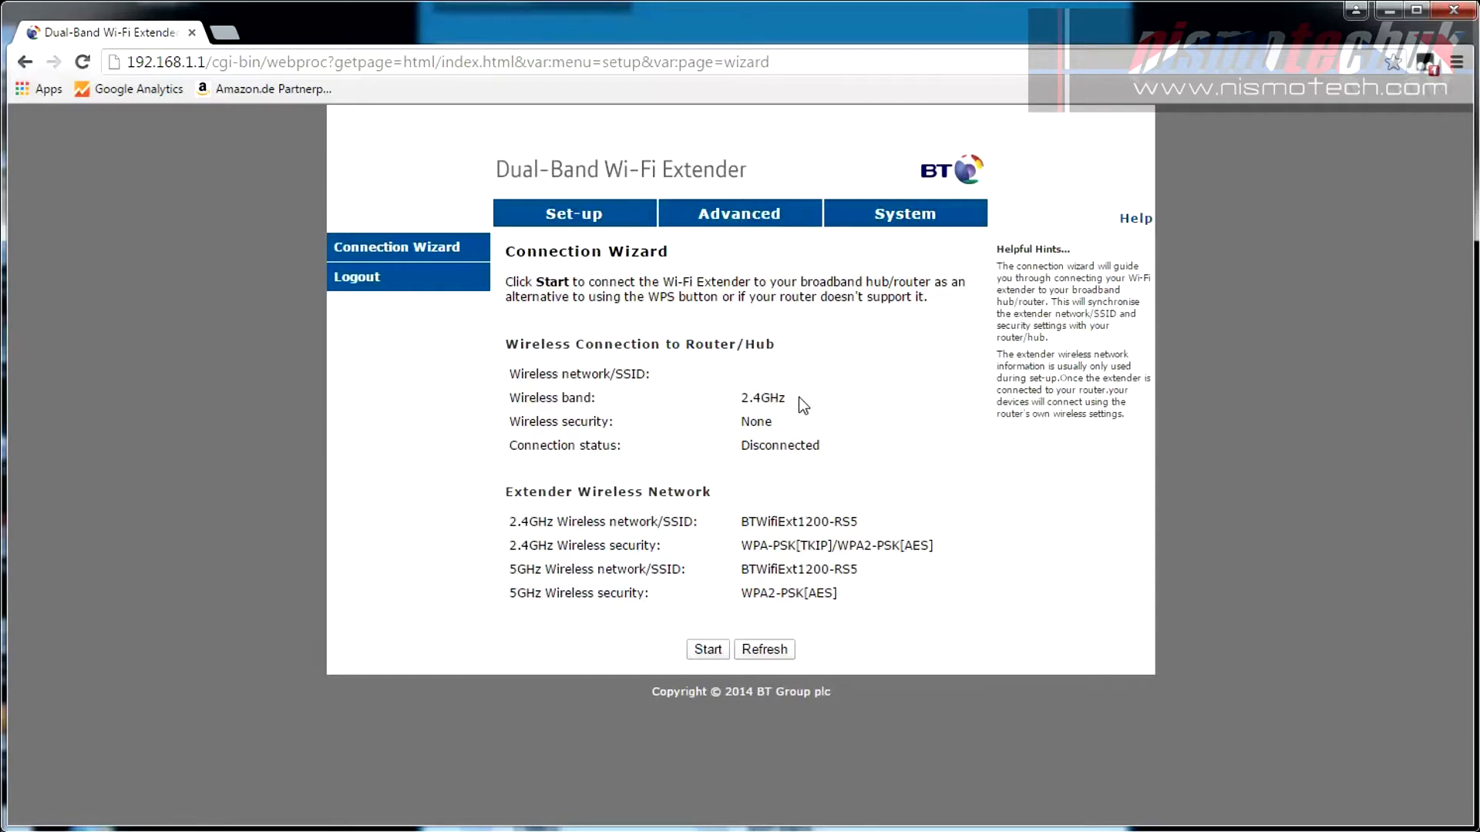
{"action": "mouse_move", "coordinate": [781, 418]}
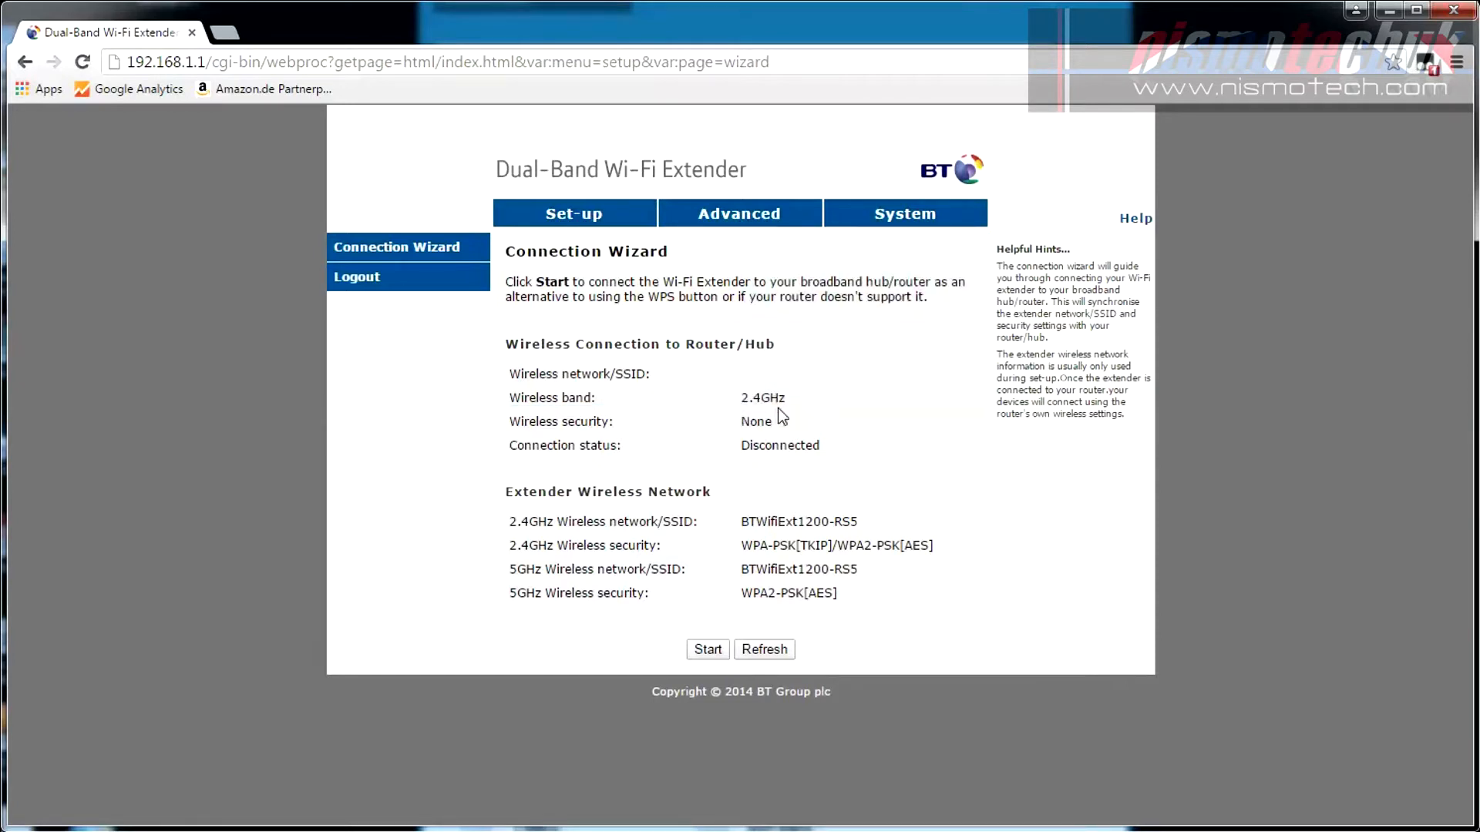
{"action": "mouse_move", "coordinate": [575, 403]}
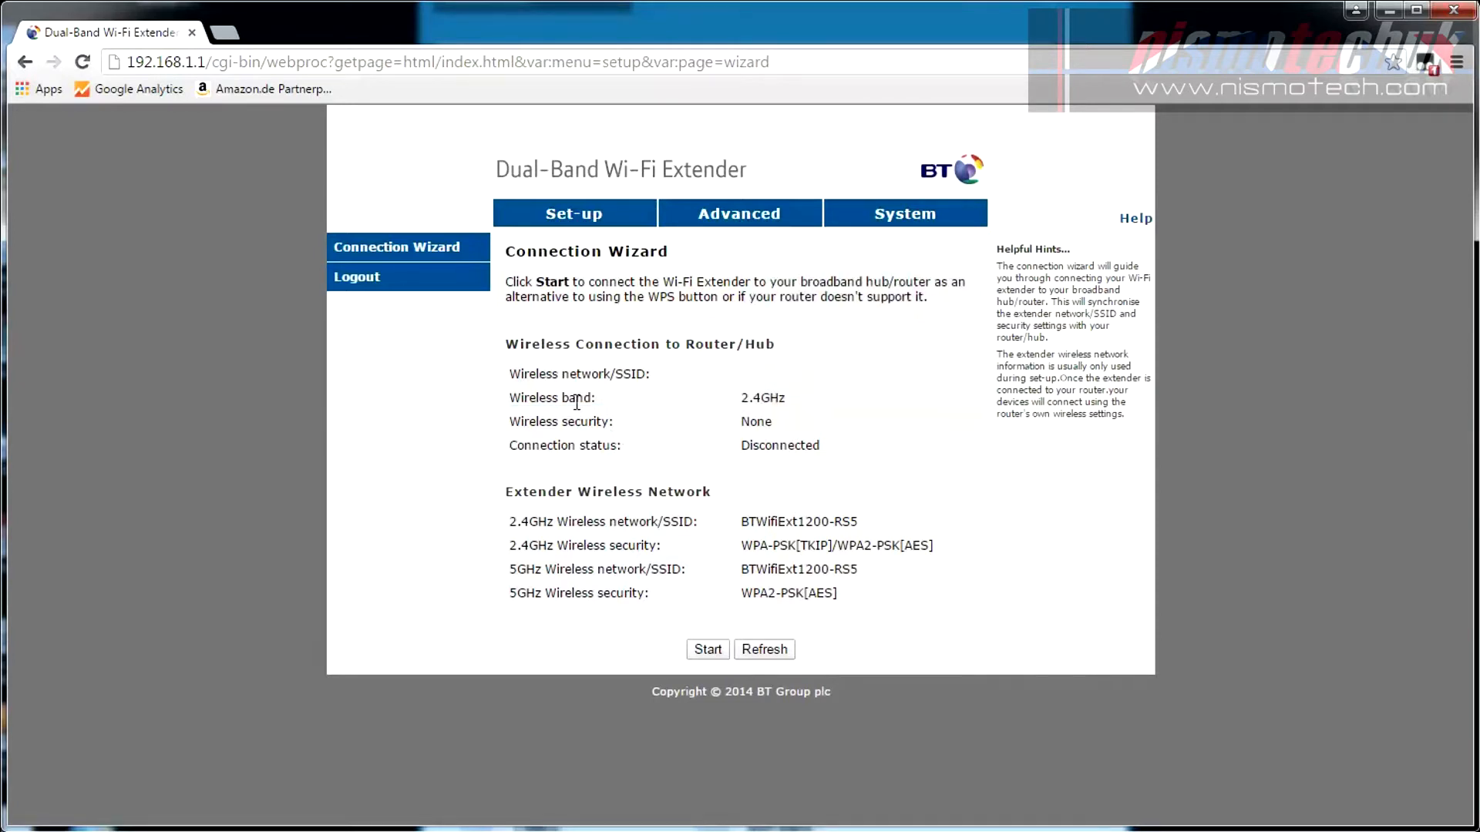
{"action": "mouse_move", "coordinate": [804, 444]}
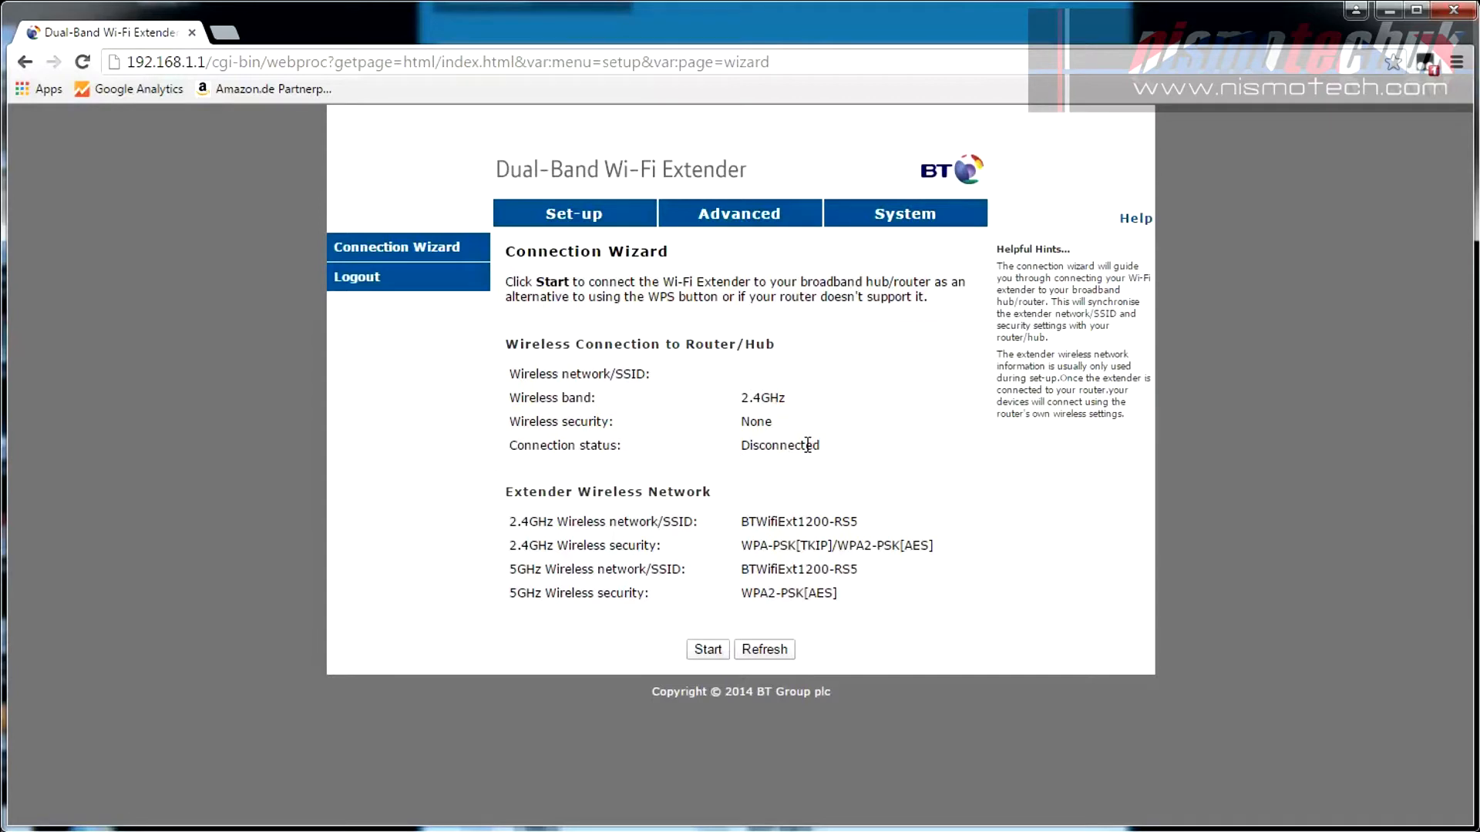
{"action": "double_click", "coordinate": [779, 444]}
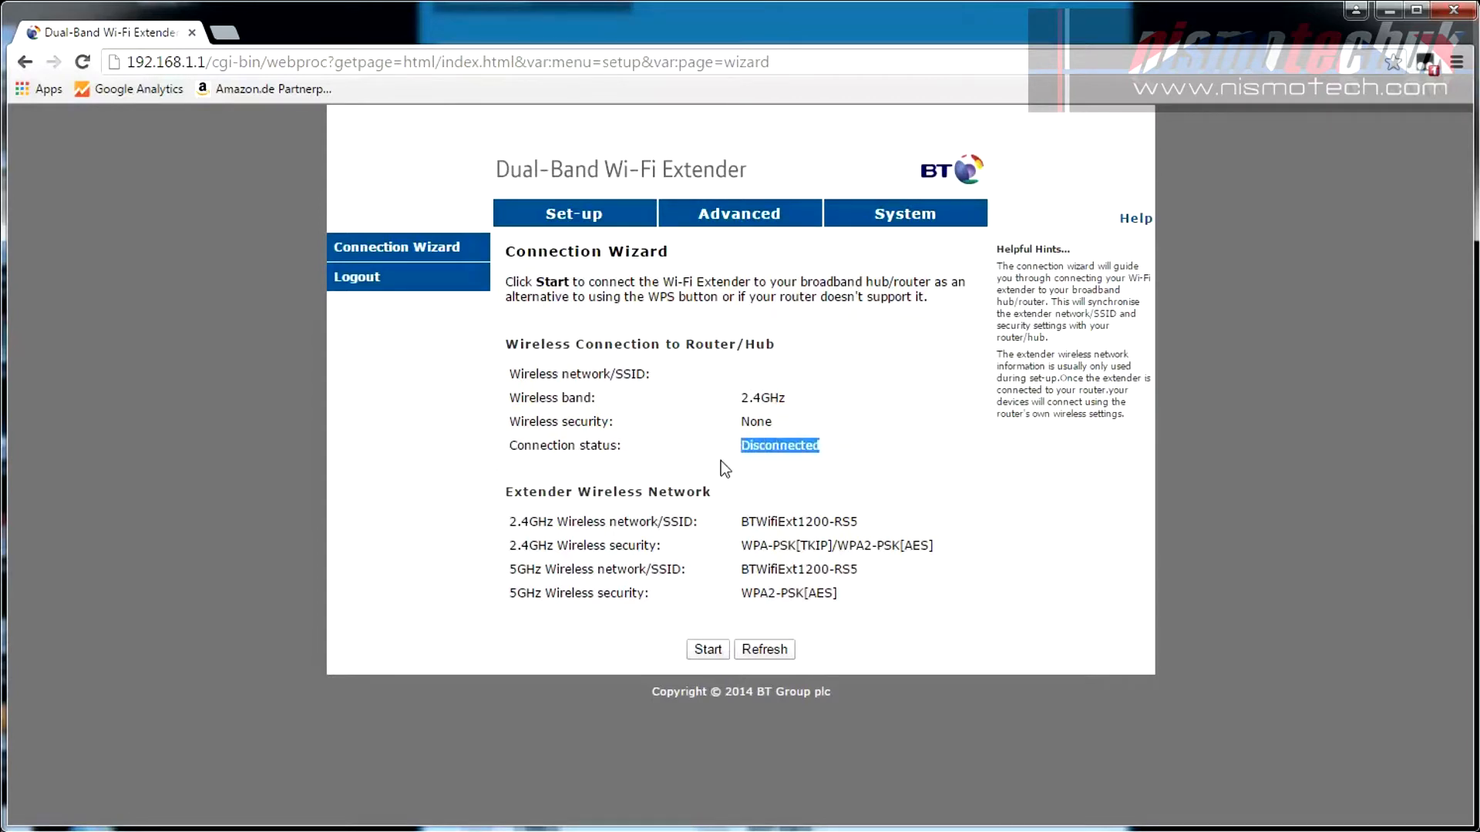
{"action": "mouse_move", "coordinate": [752, 613]}
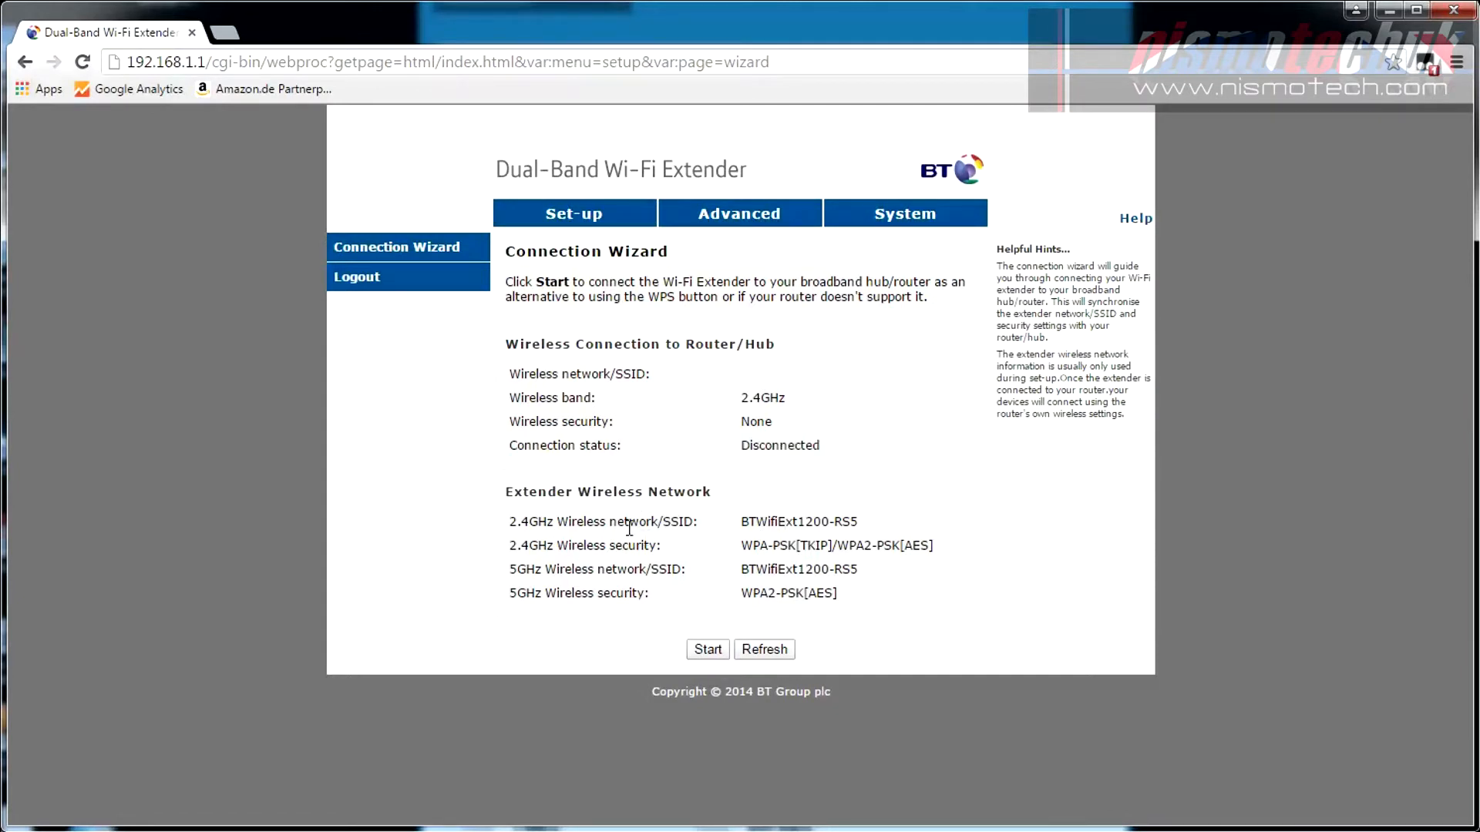
{"action": "mouse_move", "coordinate": [703, 544]}
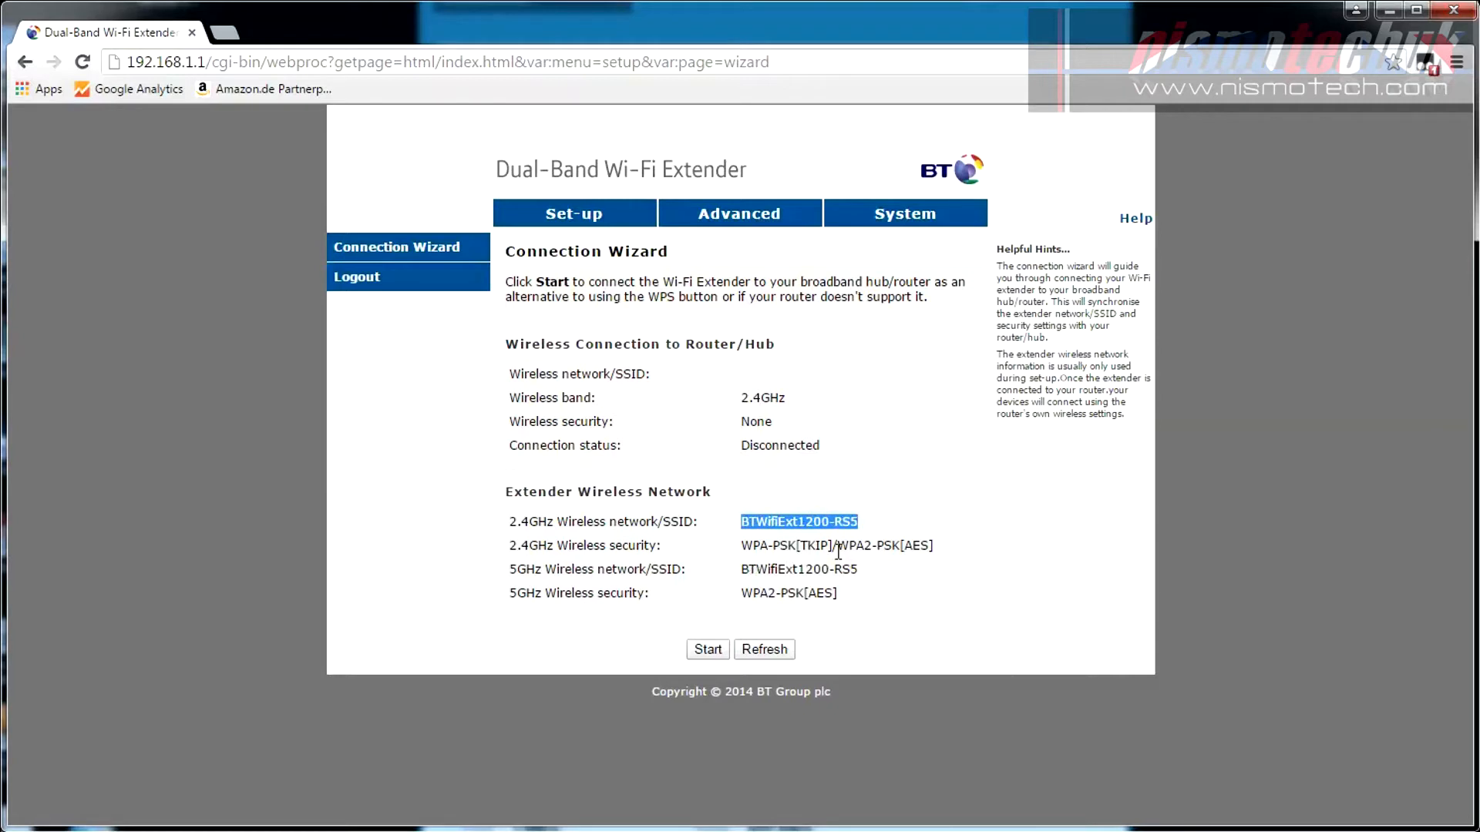
{"action": "mouse_move", "coordinate": [830, 590]}
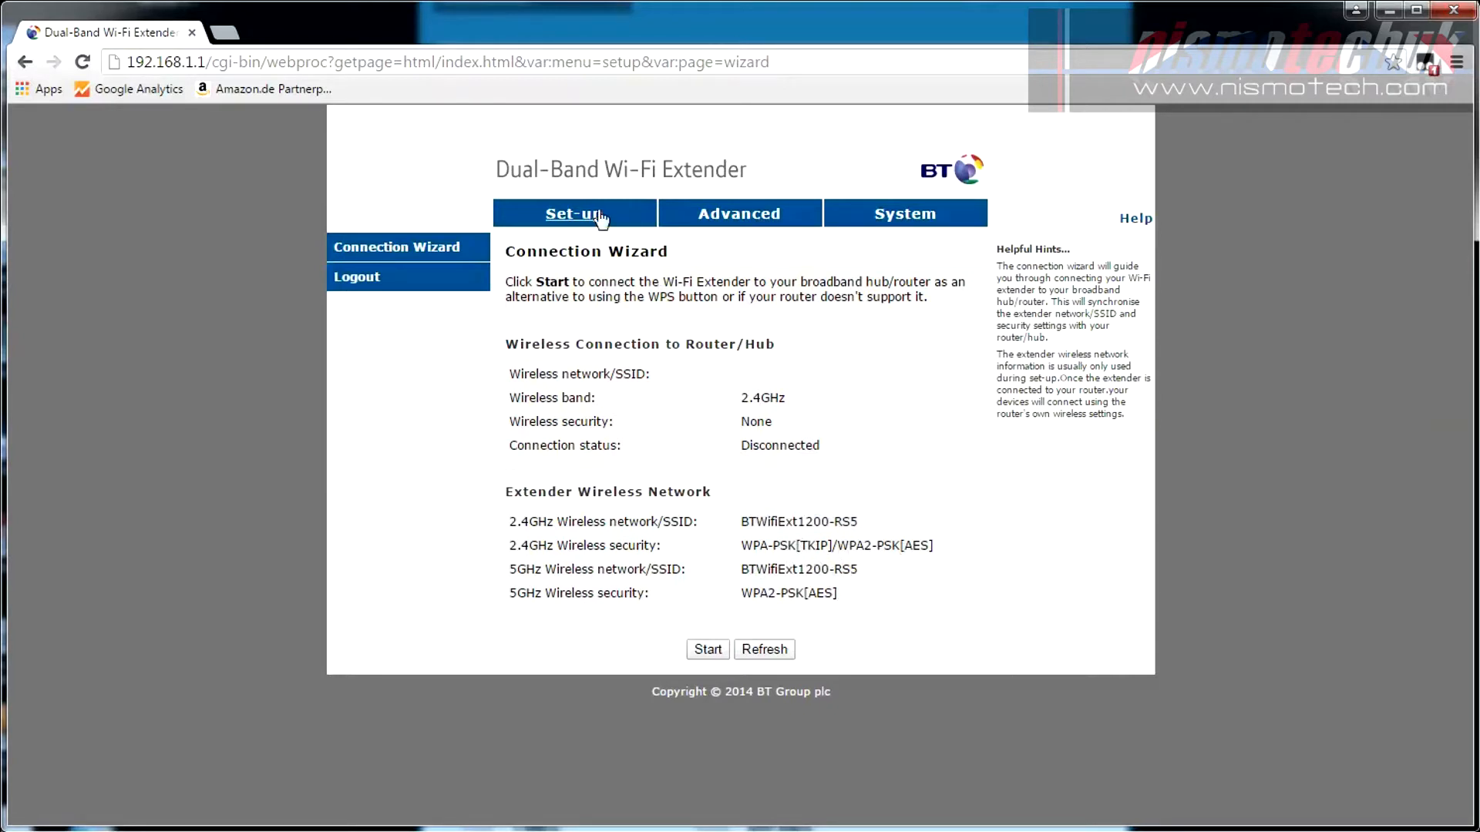
{"action": "left_click", "coordinate": [738, 213]}
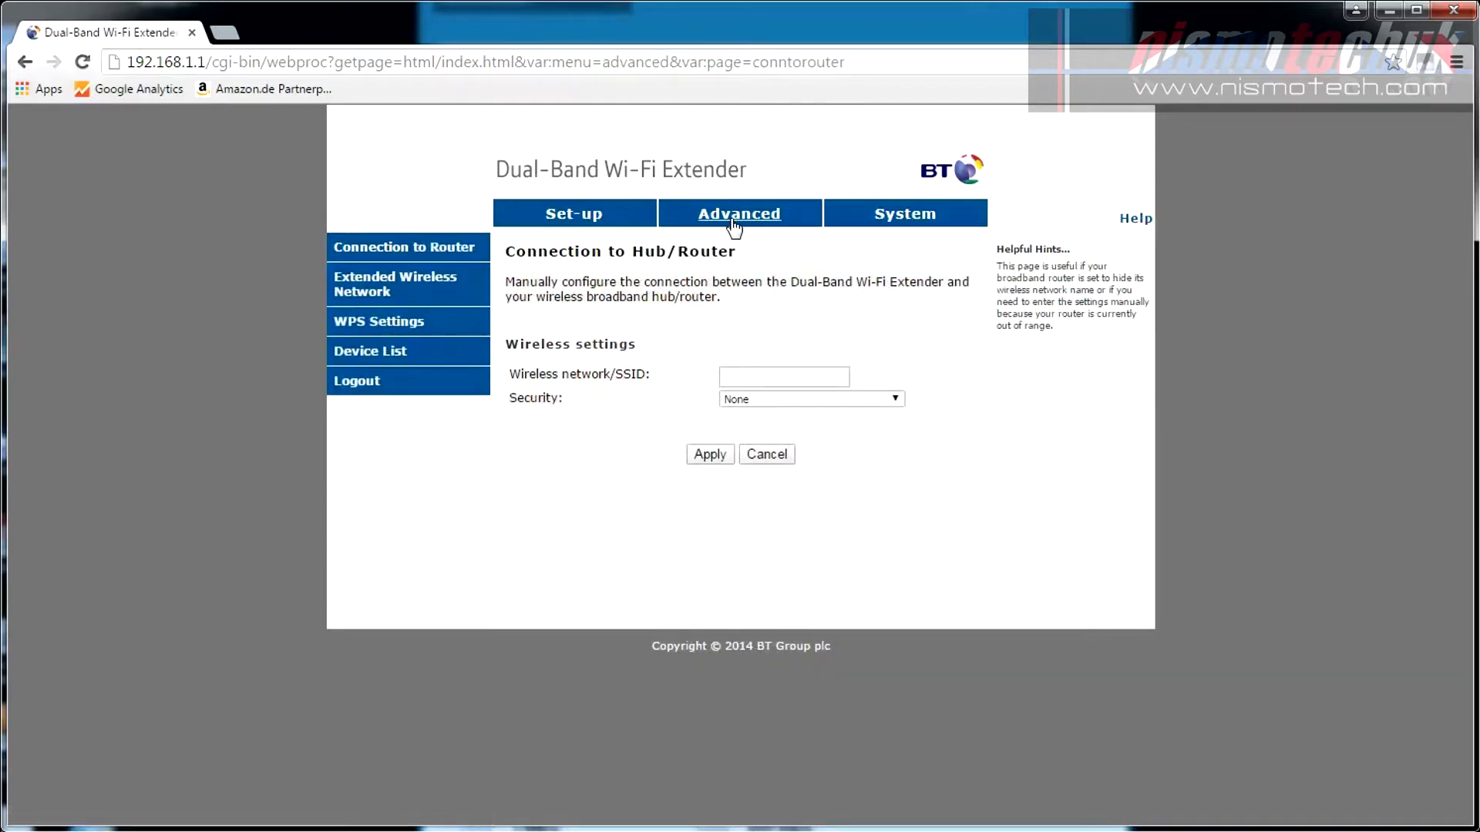
Browse the SSID field and Security types, then view the System Connection Status reporting Disconnected
{"action": "left_click", "coordinate": [783, 376]}
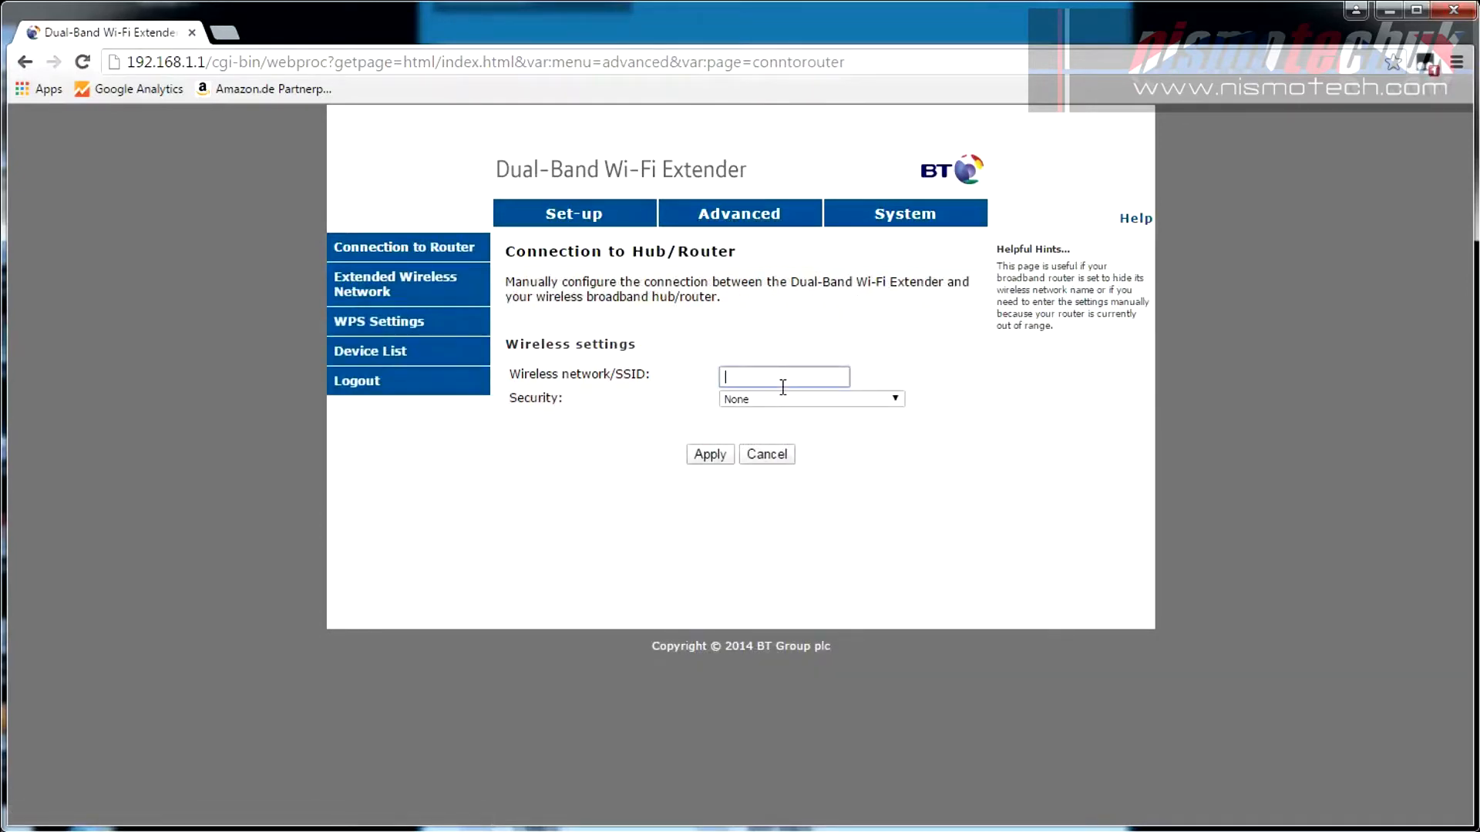
{"action": "mouse_move", "coordinate": [810, 418]}
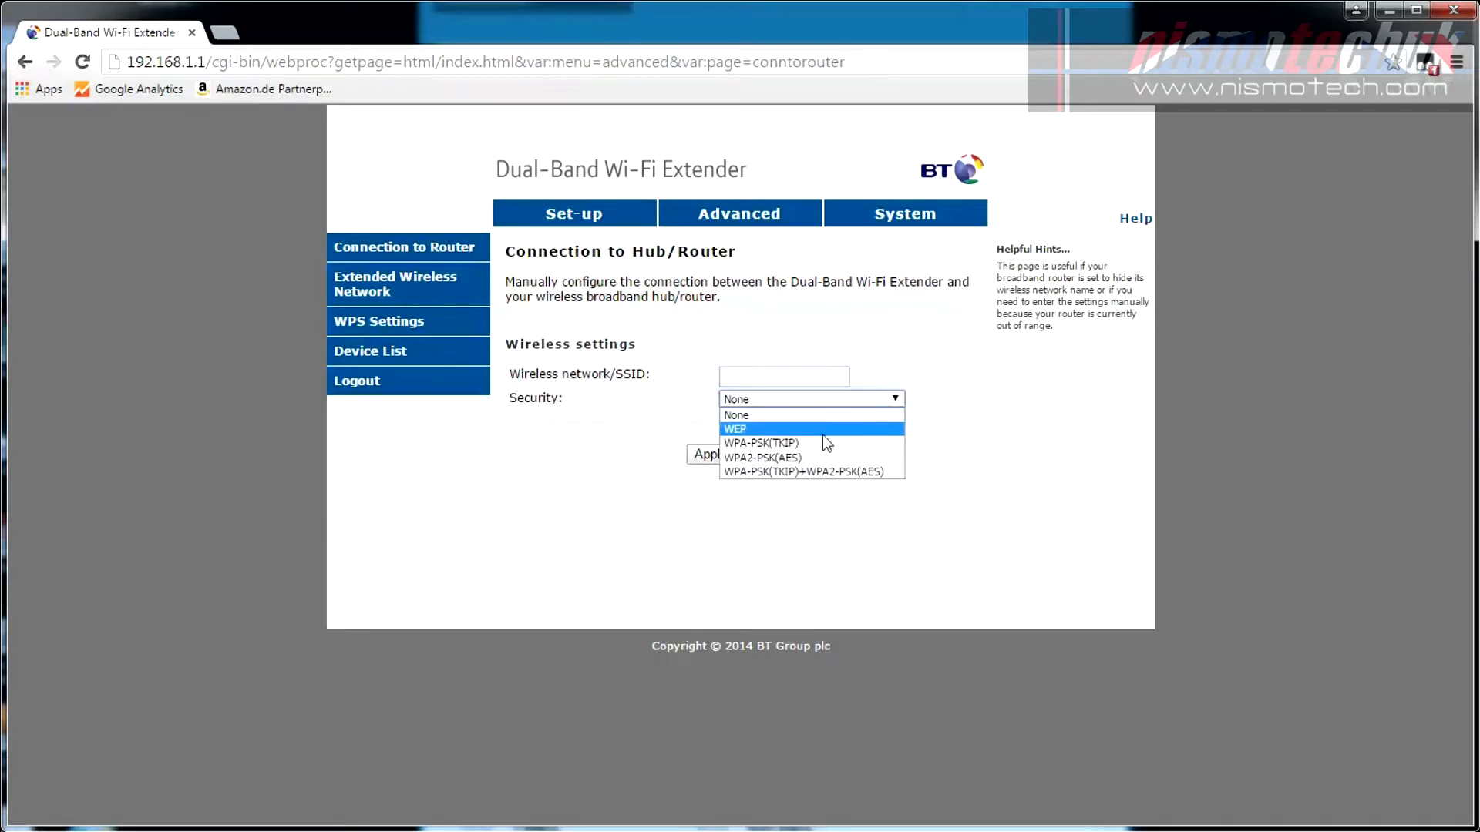
{"action": "left_click", "coordinate": [761, 458]}
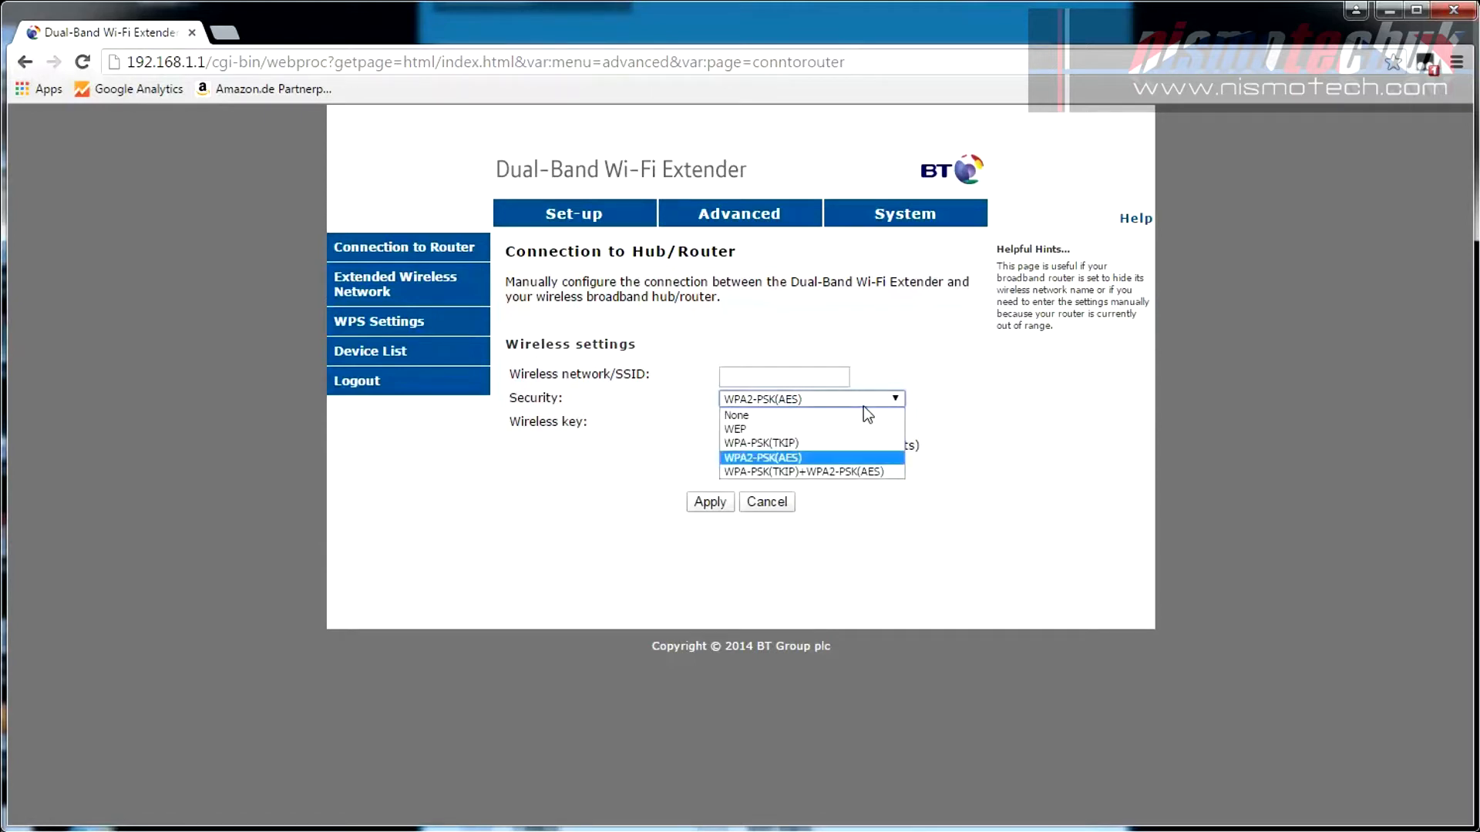
{"action": "left_click", "coordinate": [736, 415]}
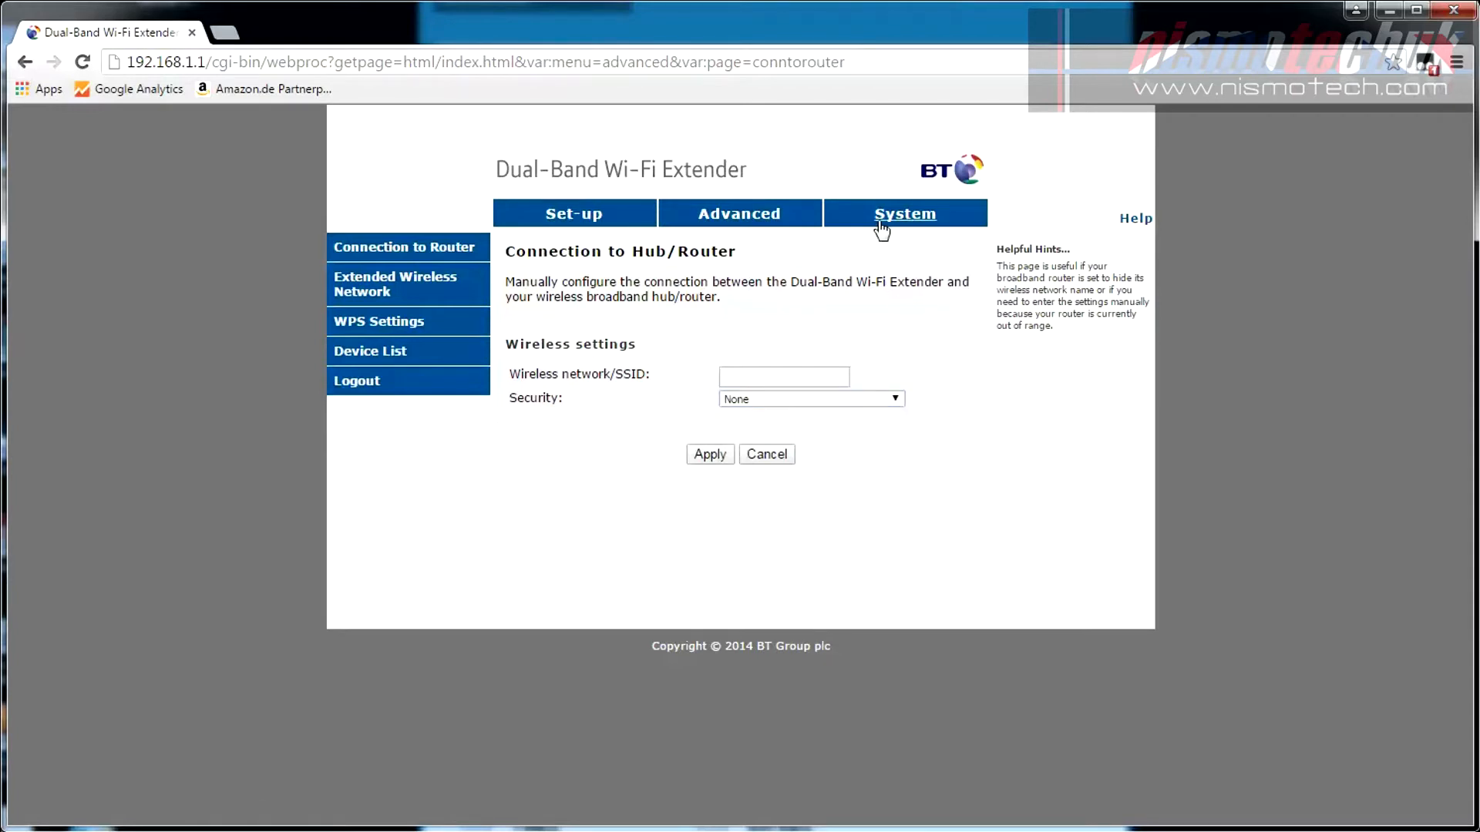
{"action": "left_click", "coordinate": [903, 213]}
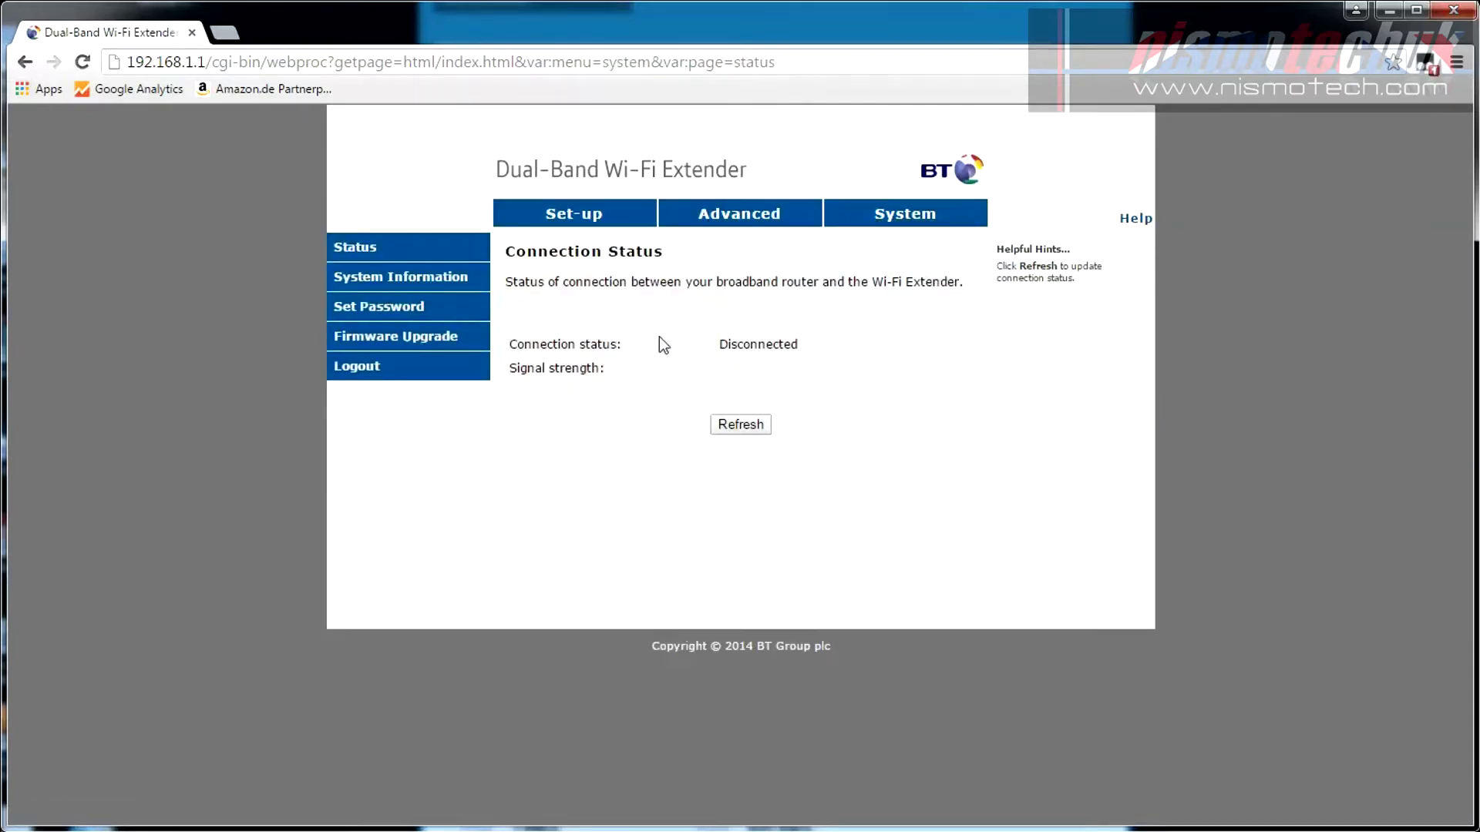
{"action": "mouse_move", "coordinate": [797, 370]}
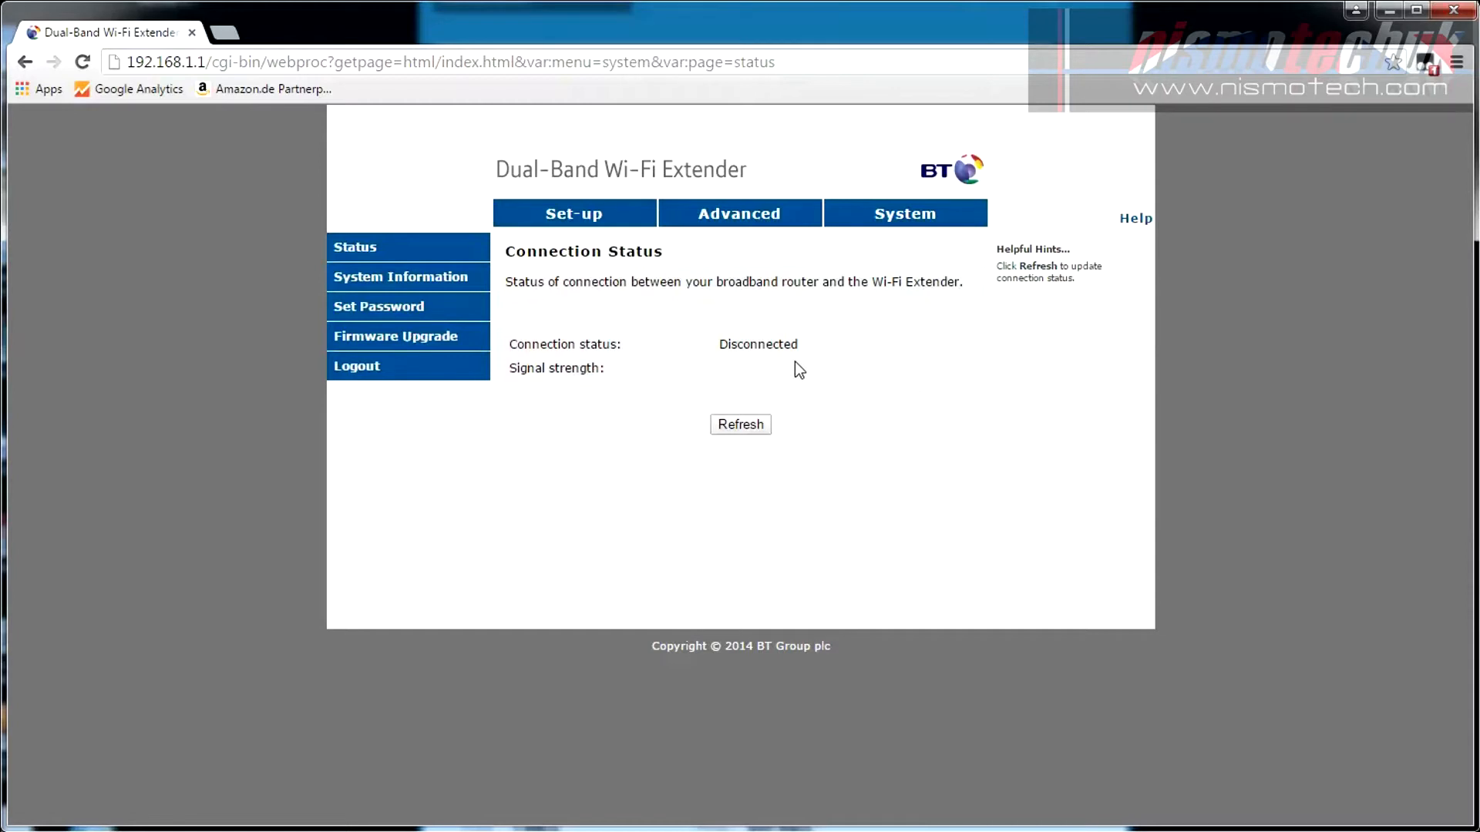
Look through System Information, Set Password and Firmware Upgrade, then return to the Connection Wizard
{"action": "left_click", "coordinate": [401, 276]}
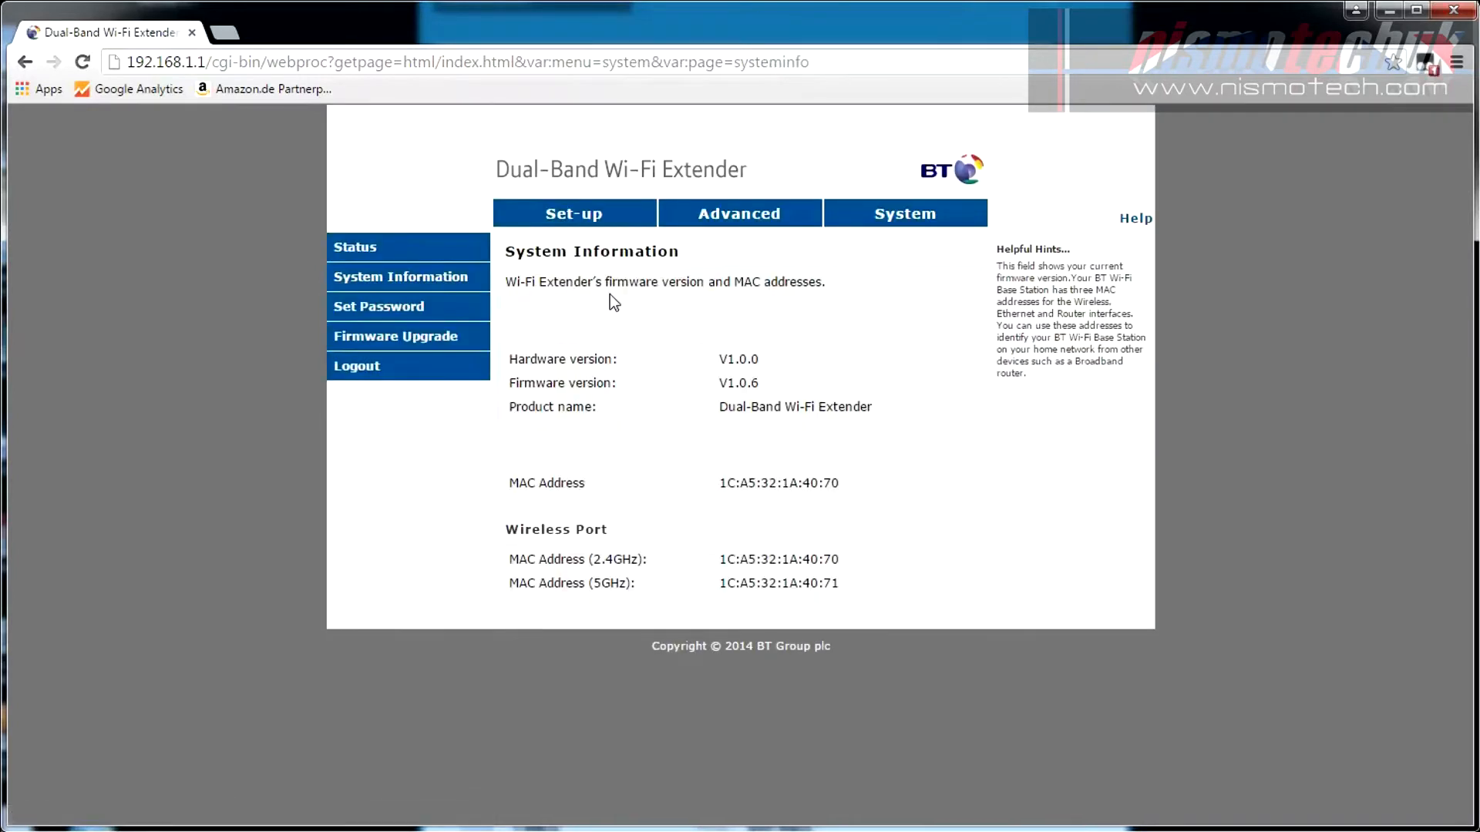
{"action": "mouse_move", "coordinate": [556, 442]}
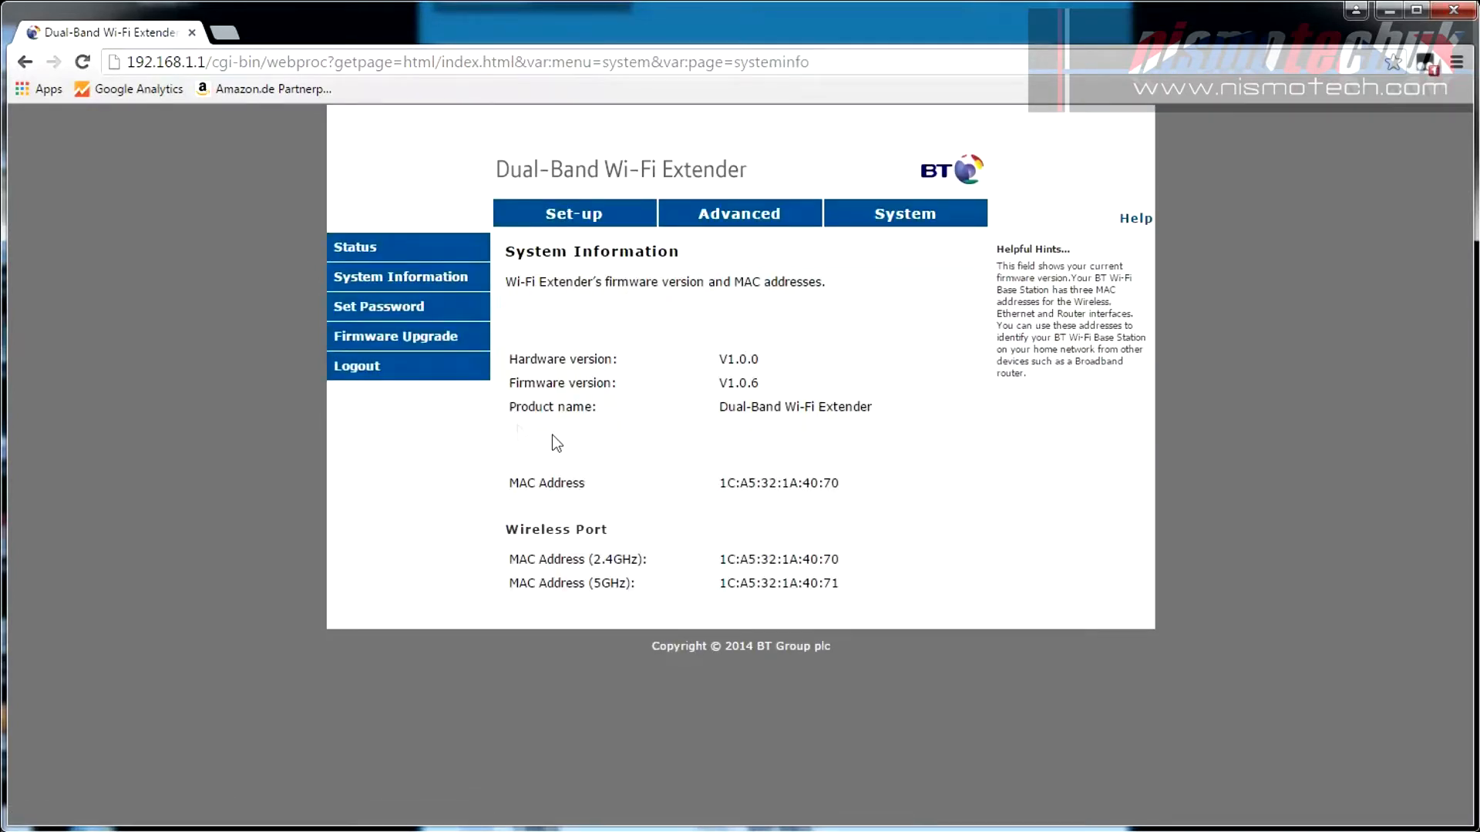
{"action": "left_click", "coordinate": [380, 305]}
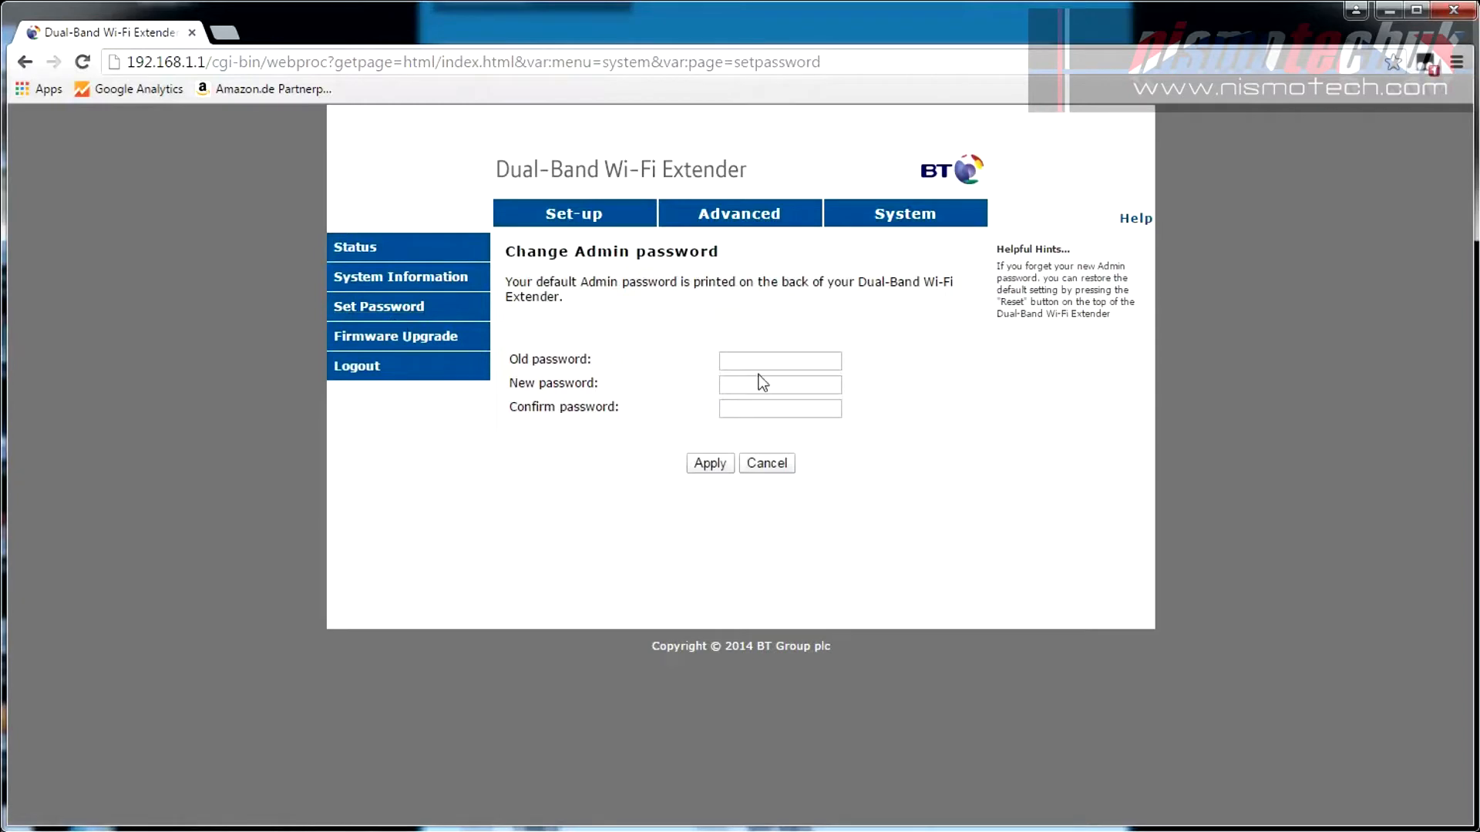
{"action": "left_click", "coordinate": [396, 336]}
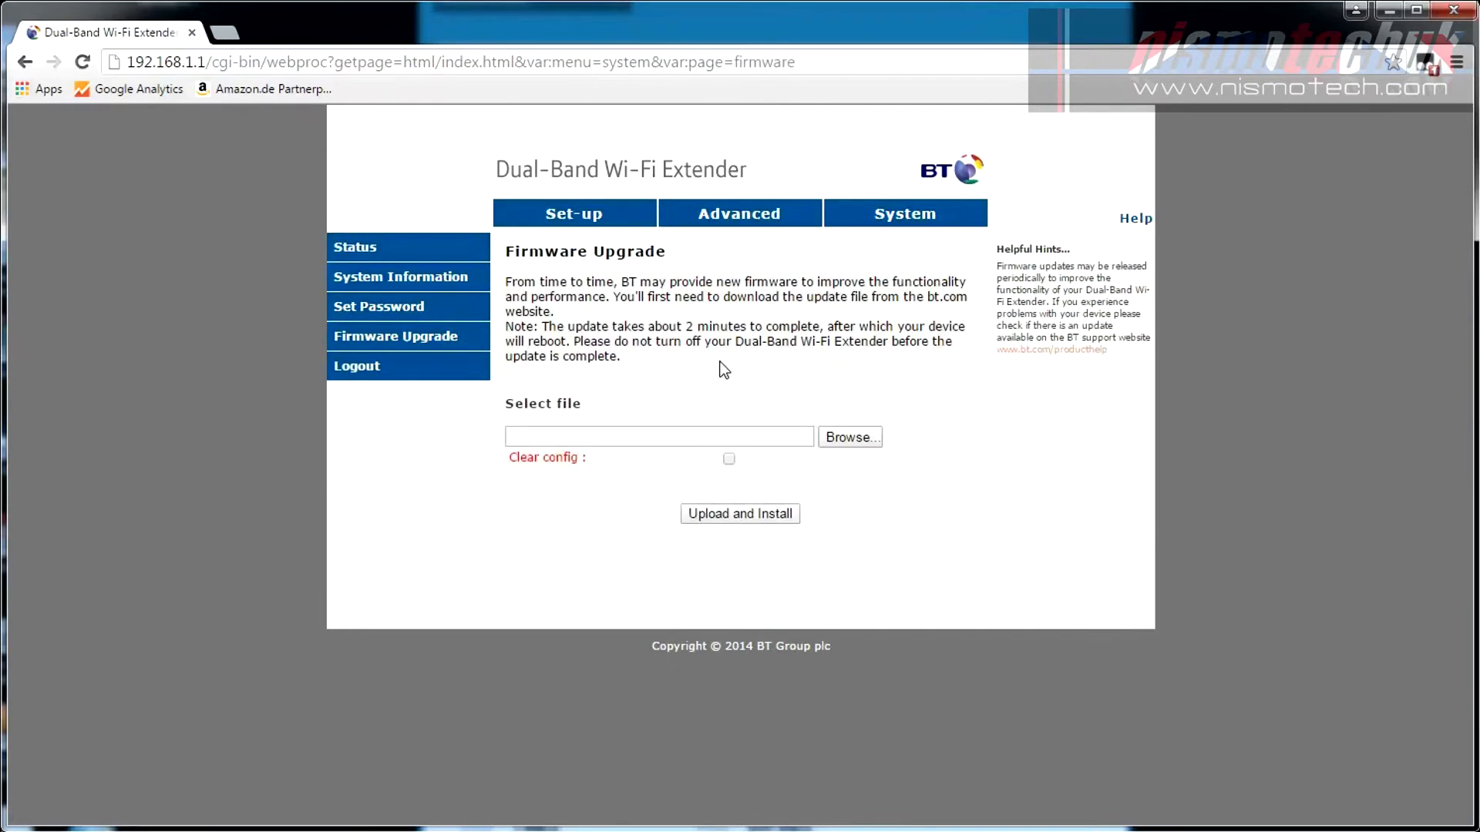
{"action": "left_click", "coordinate": [572, 212]}
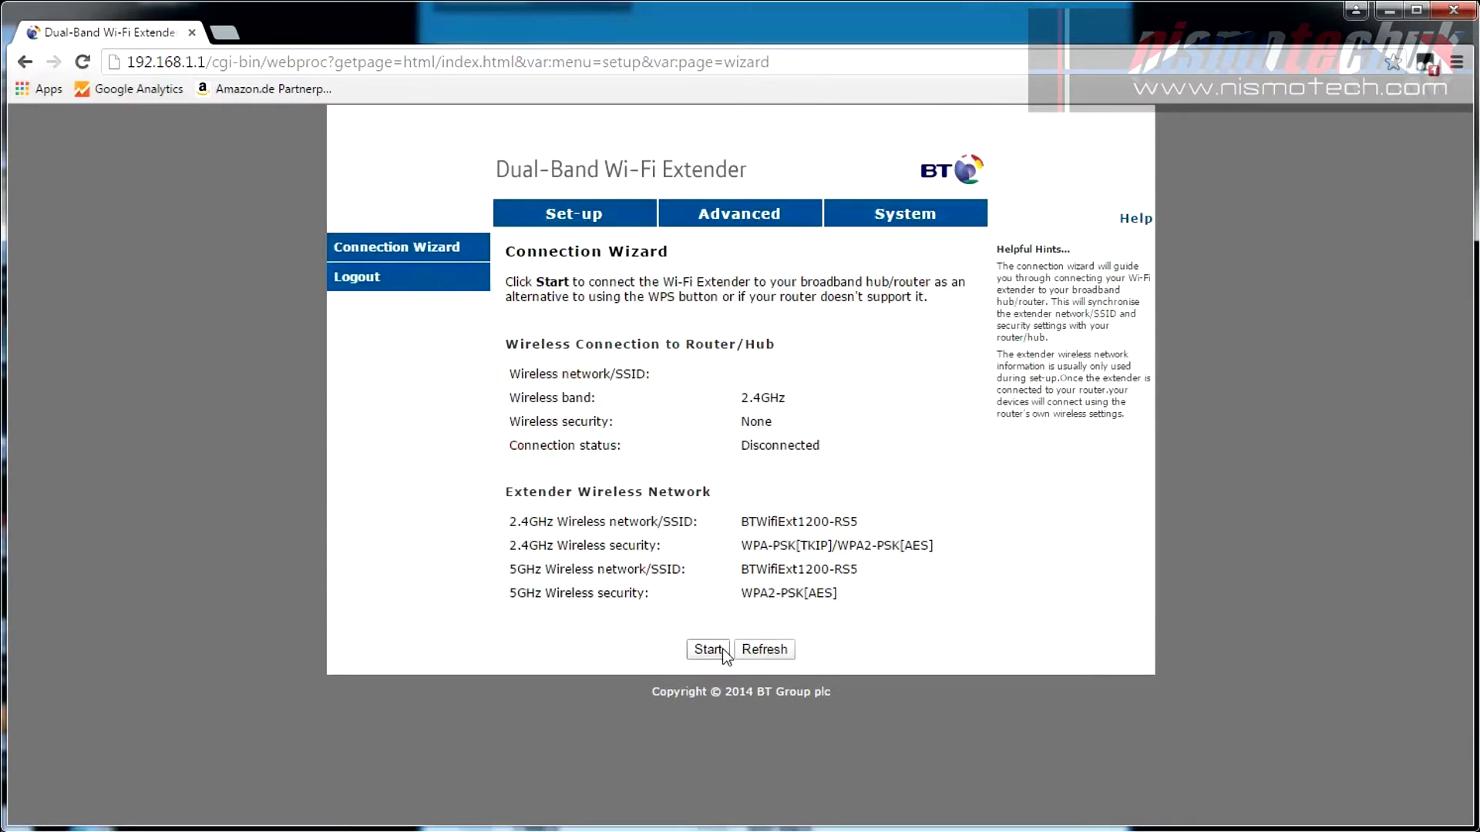
Scan for networks, choose PLUSNET-K98N6Q and continue to the wireless key step
{"action": "left_click", "coordinate": [707, 649]}
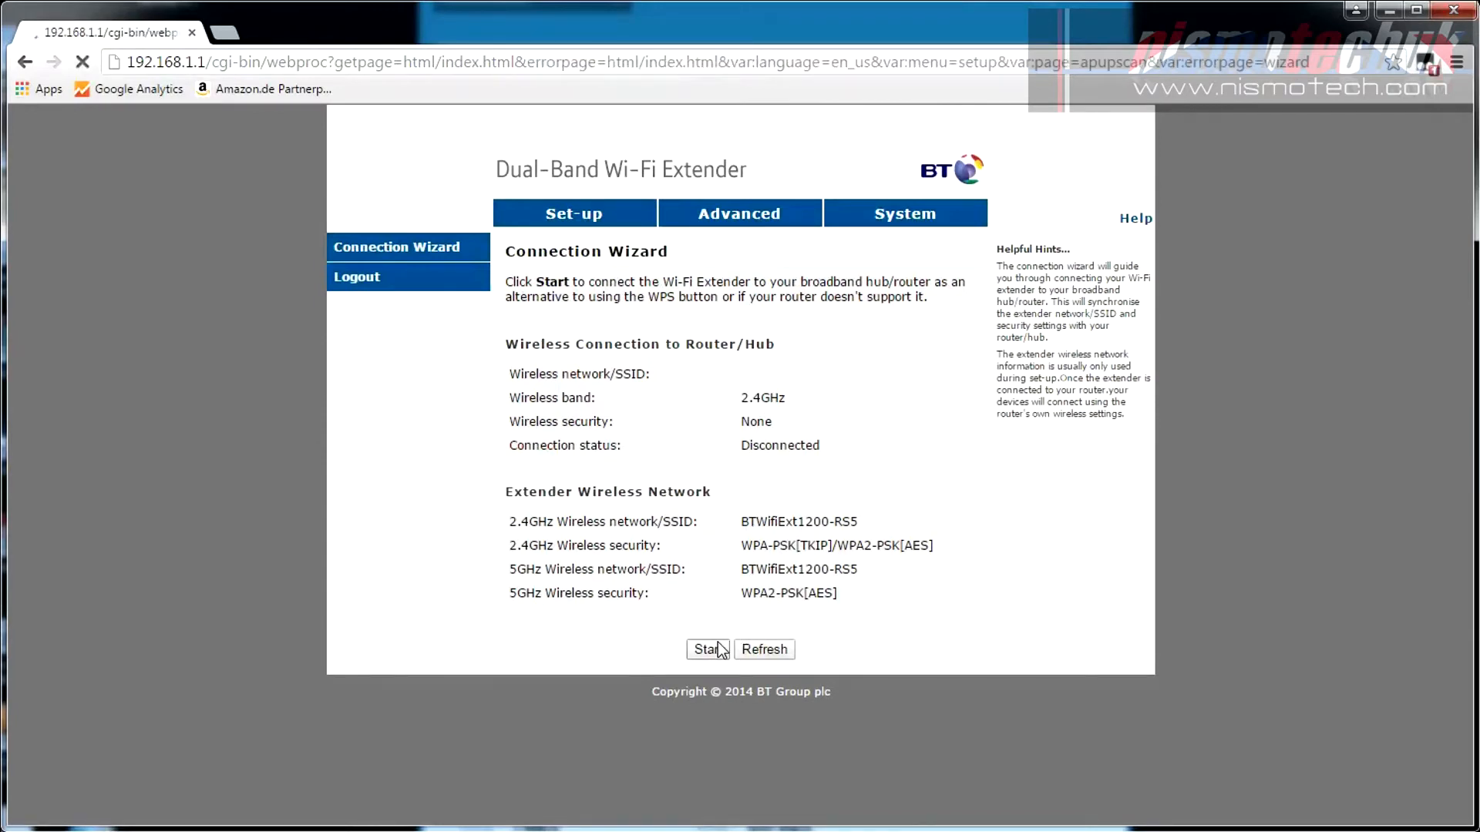
{"action": "left_click", "coordinate": [705, 649]}
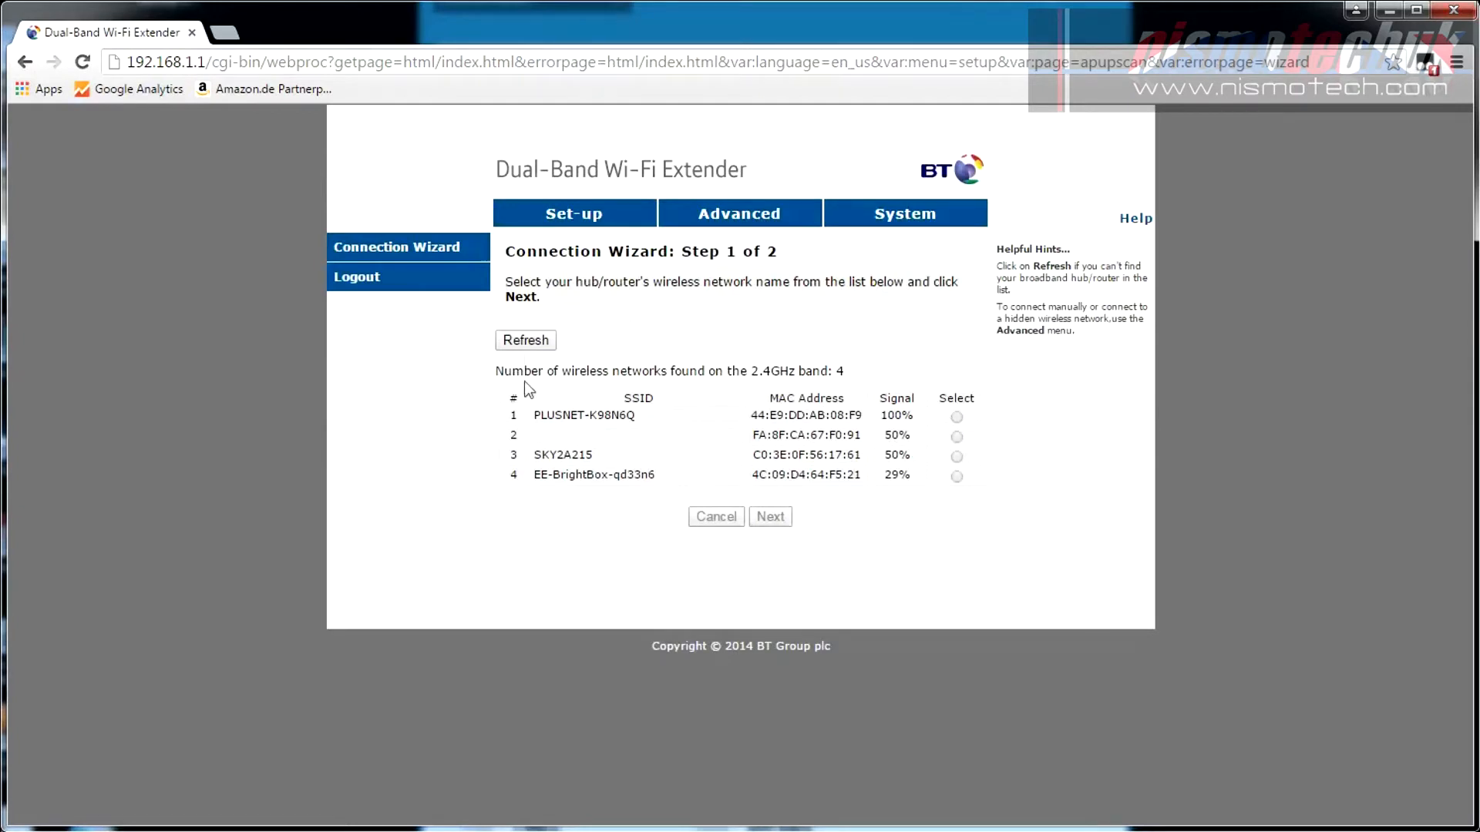
{"action": "mouse_move", "coordinate": [595, 416]}
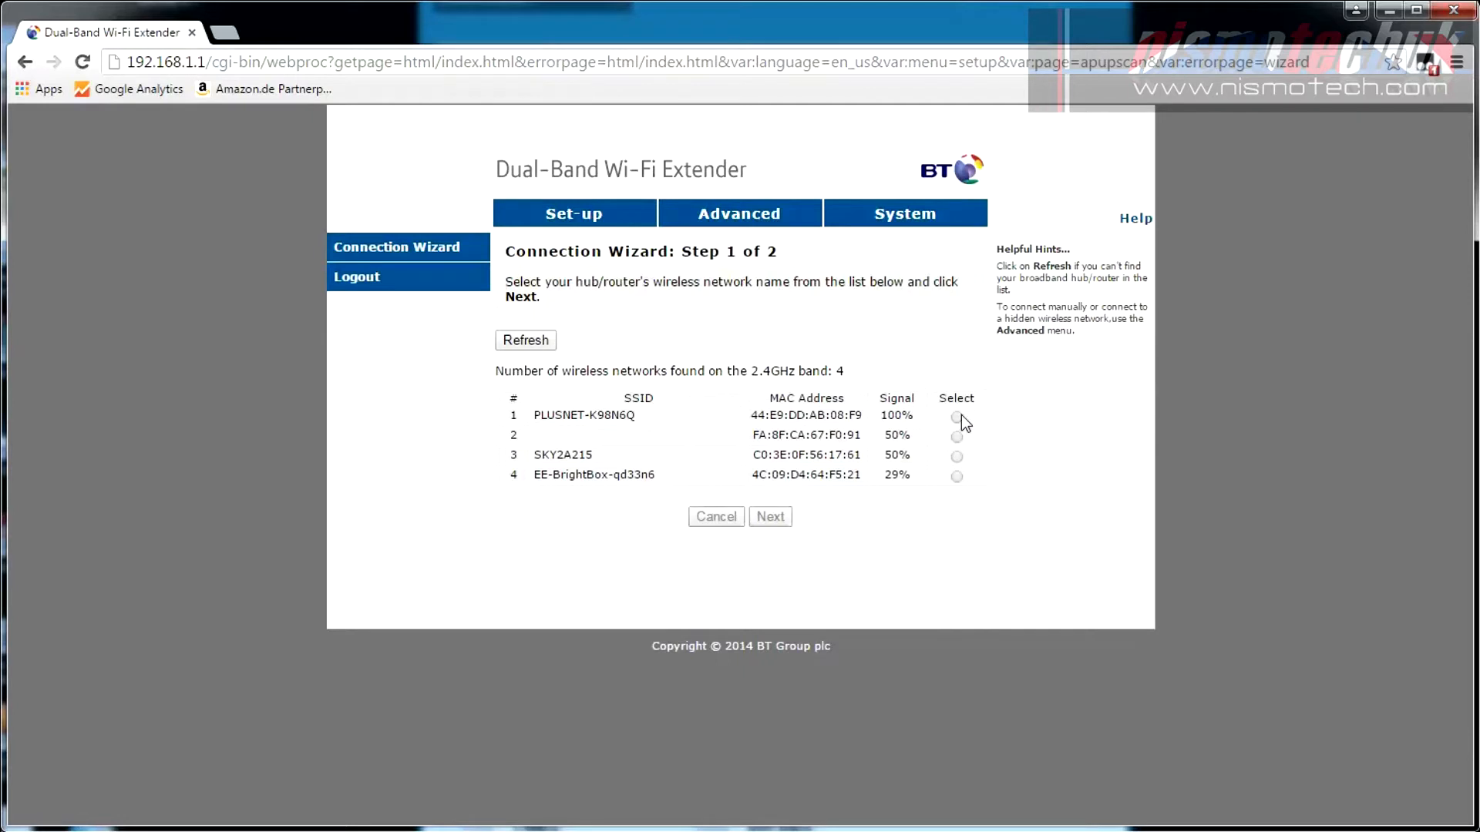
{"action": "left_click", "coordinate": [956, 416]}
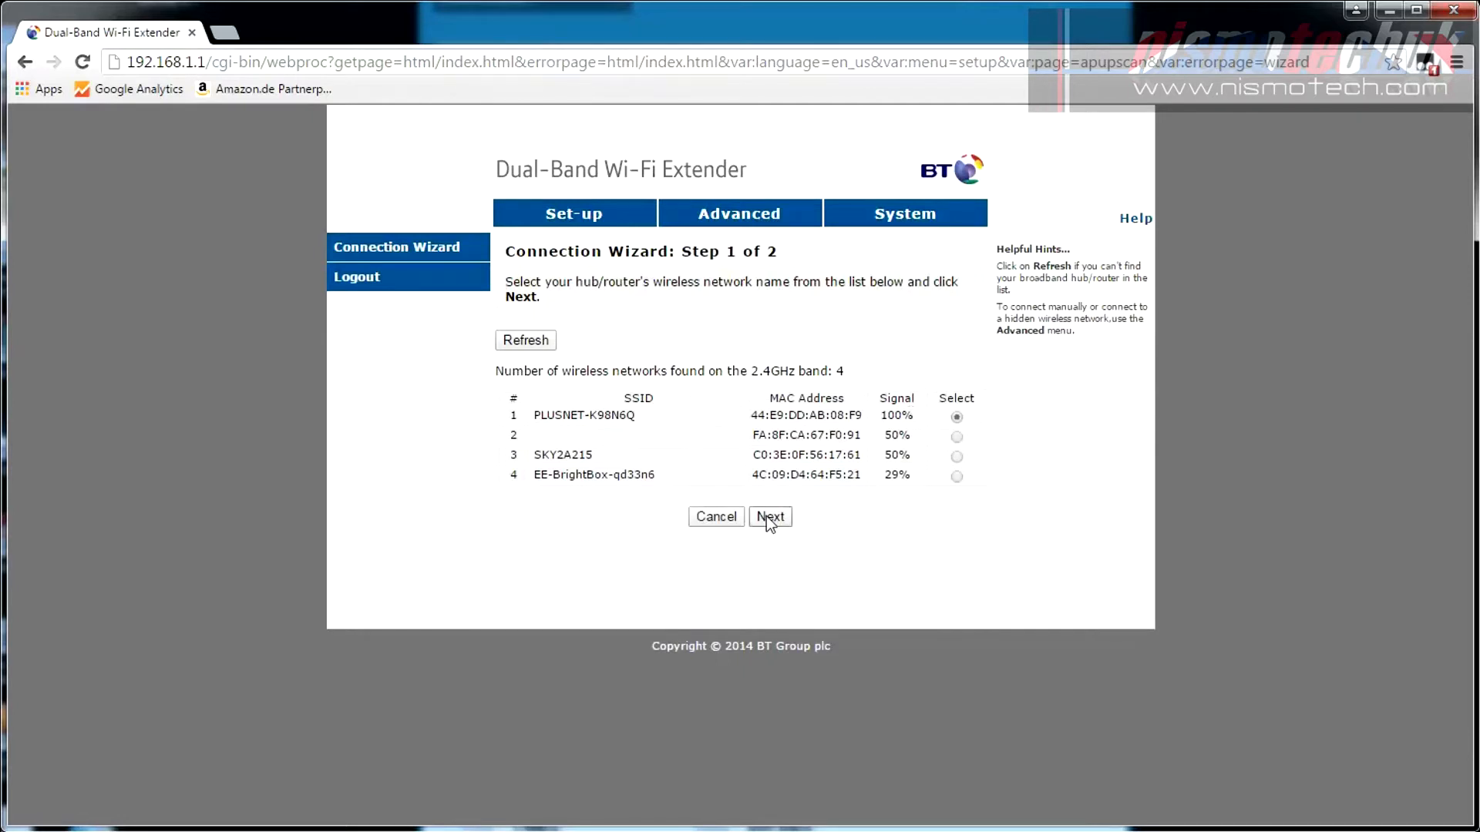
{"action": "left_click", "coordinate": [770, 516]}
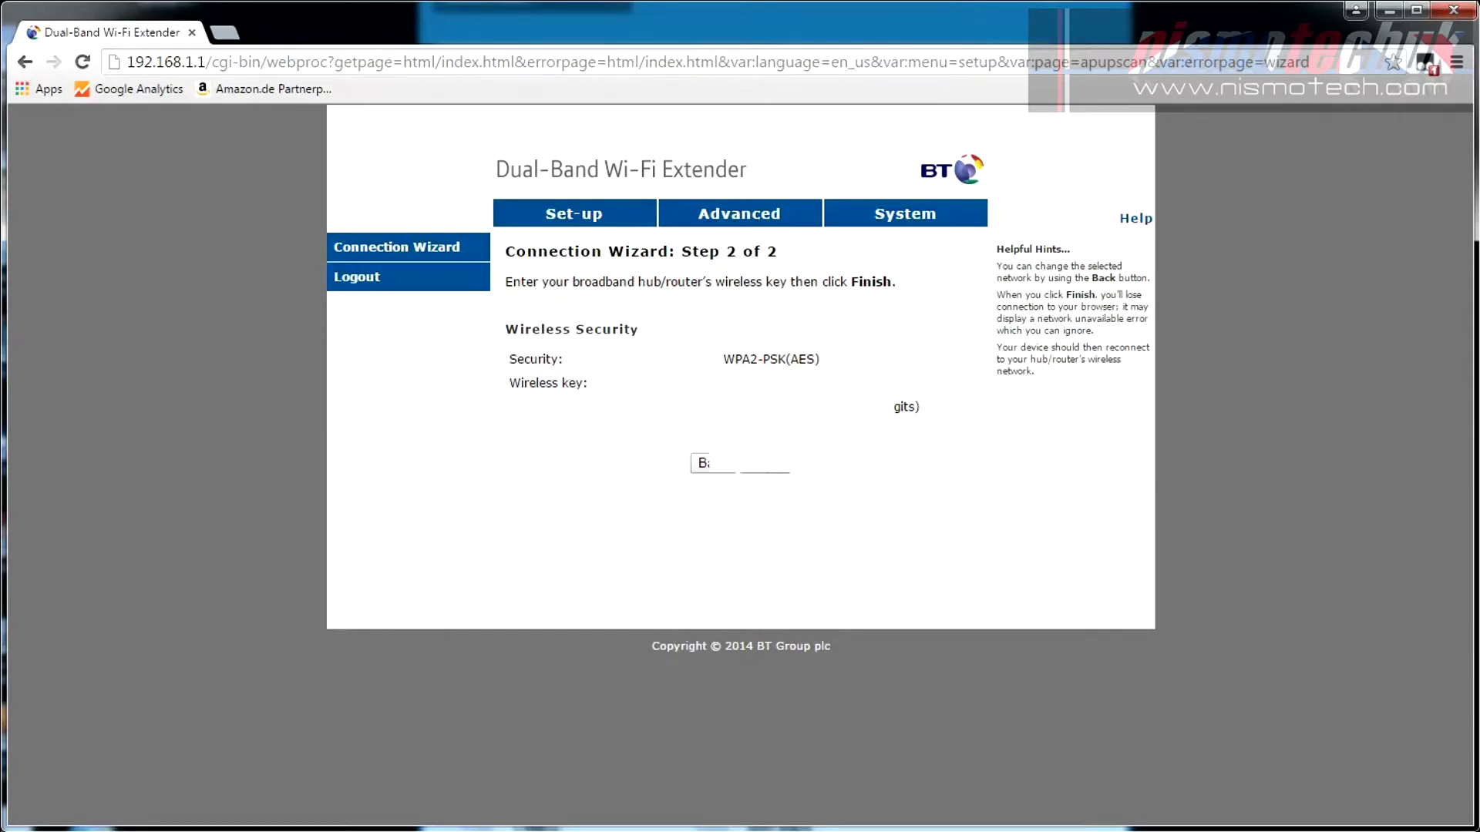
Focus the wireless key field ready to enter the router's key
{"action": "left_click", "coordinate": [764, 464]}
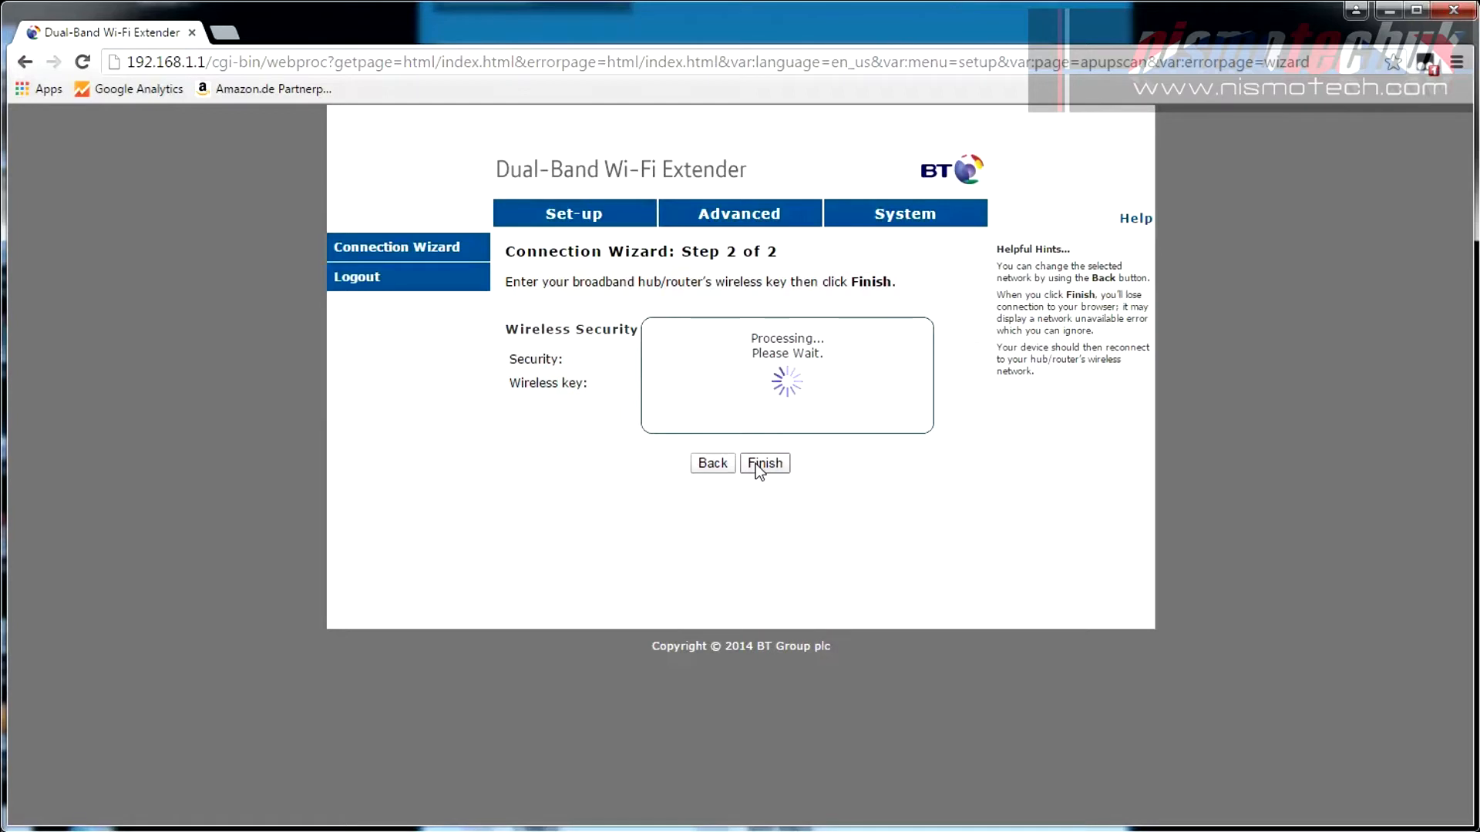
{"action": "mouse_move", "coordinate": [616, 362]}
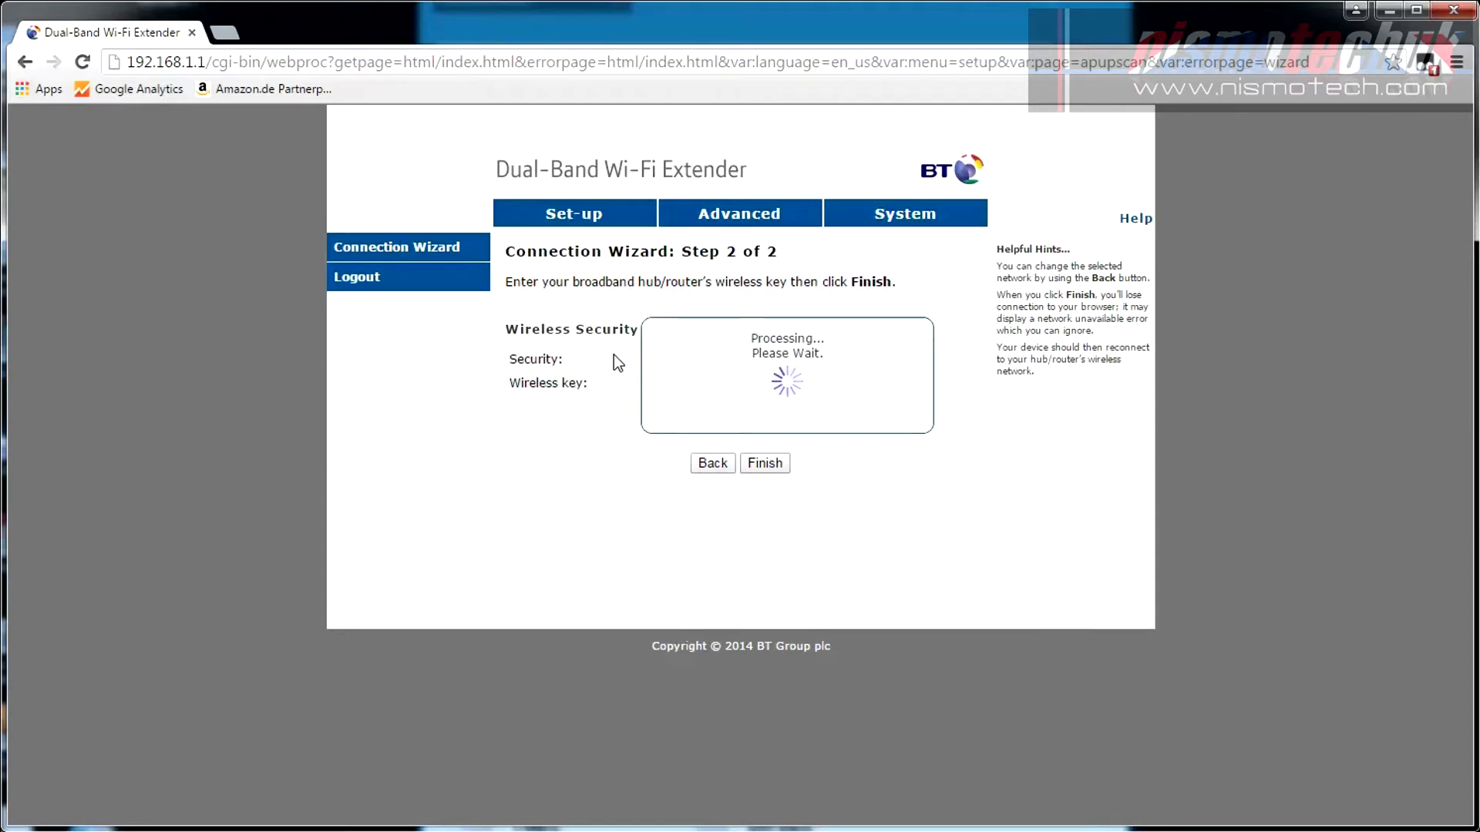
{"action": "mouse_move", "coordinate": [800, 405]}
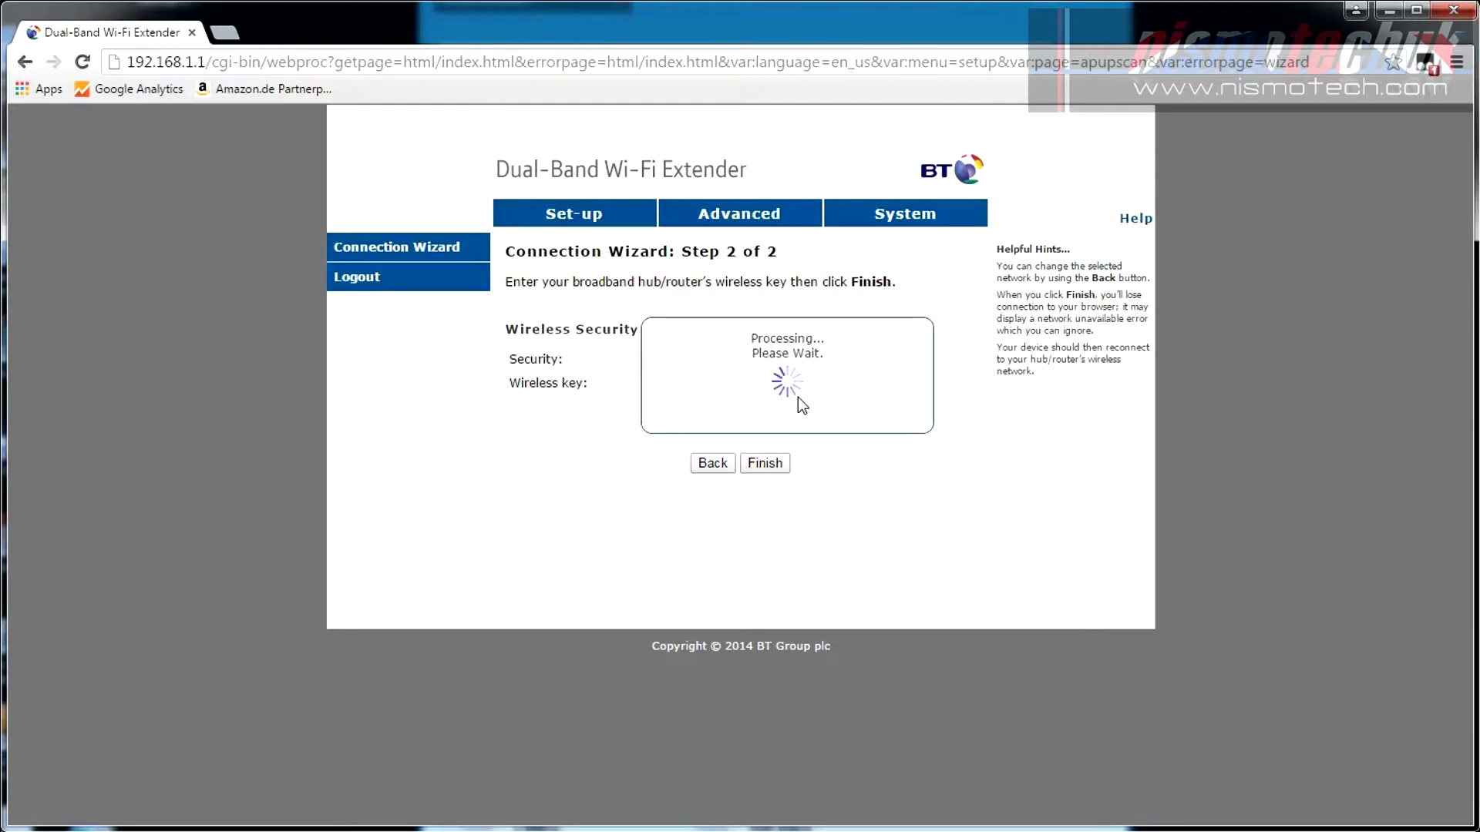
{"action": "mouse_move", "coordinate": [846, 369]}
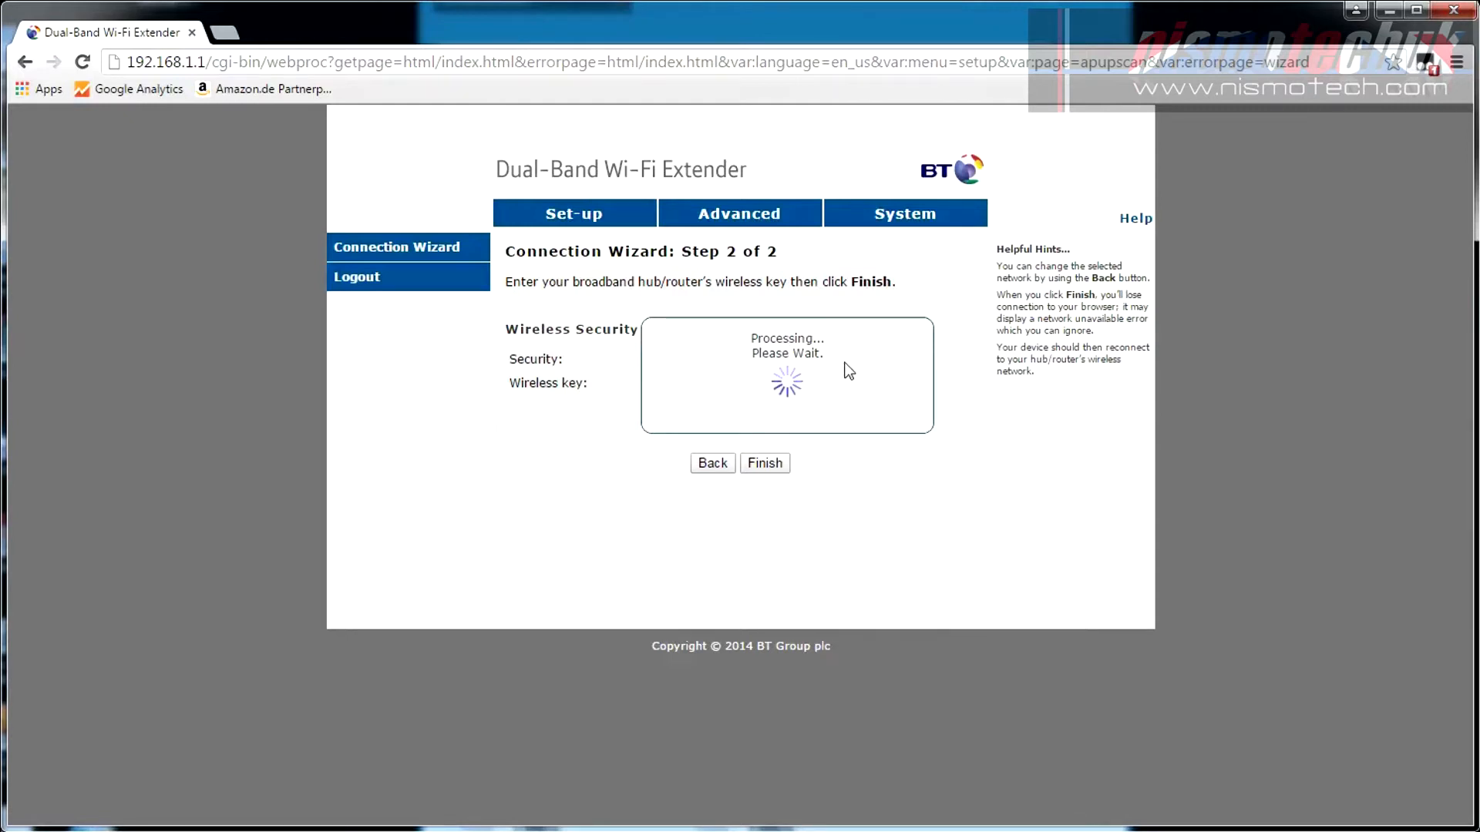